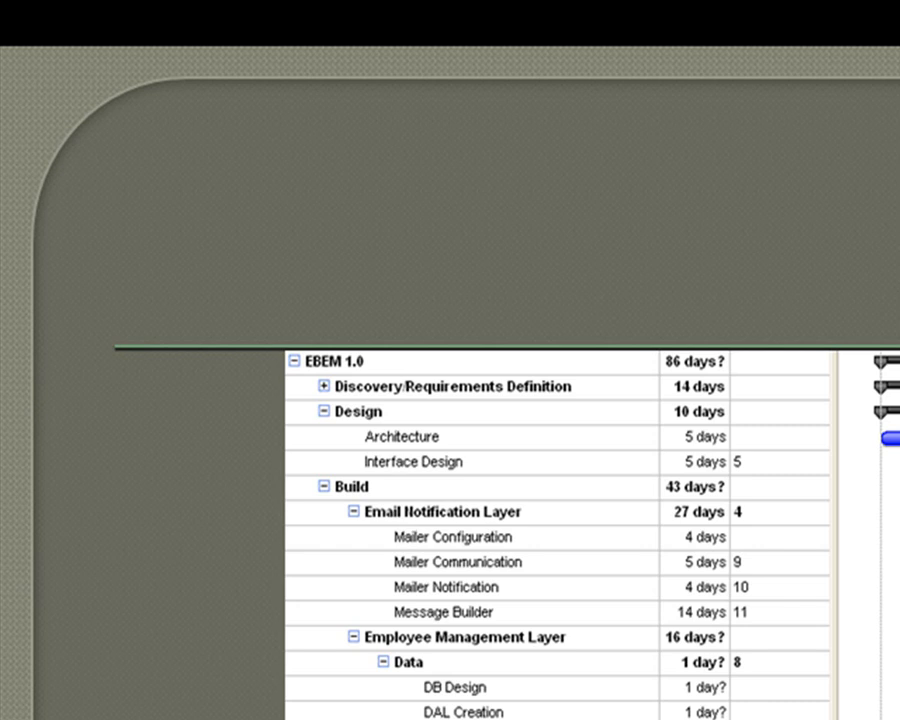
mouse_move(492, 538)
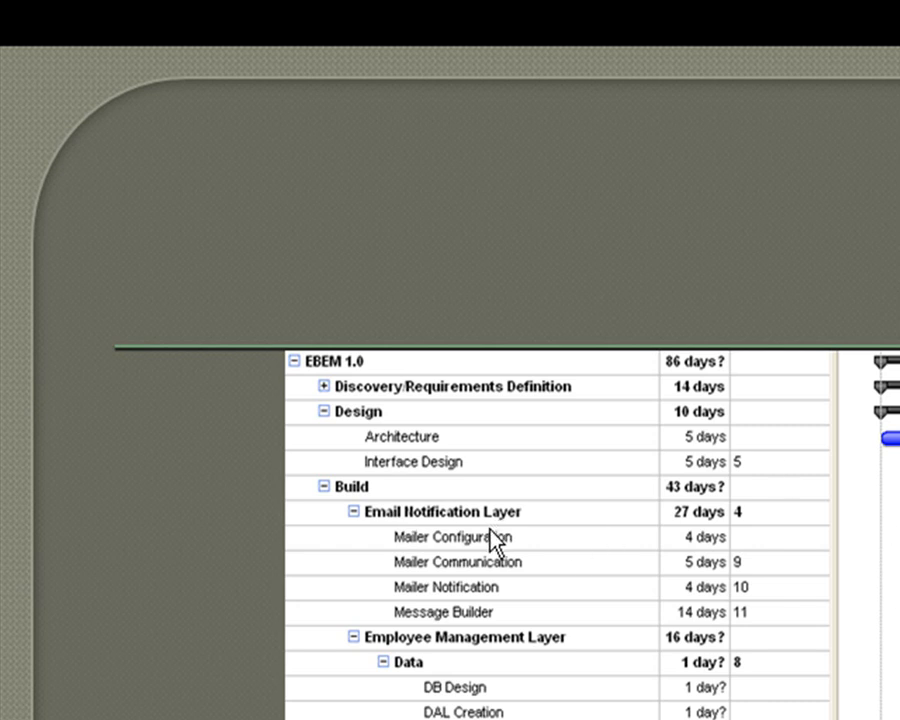
mouse_move(658, 558)
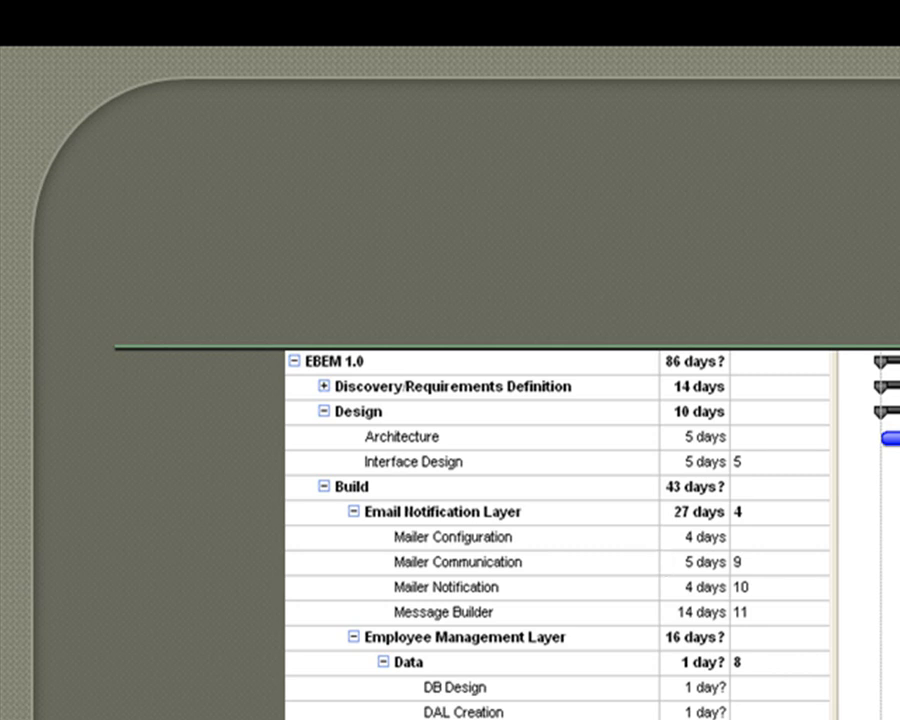
mouse_move(745, 648)
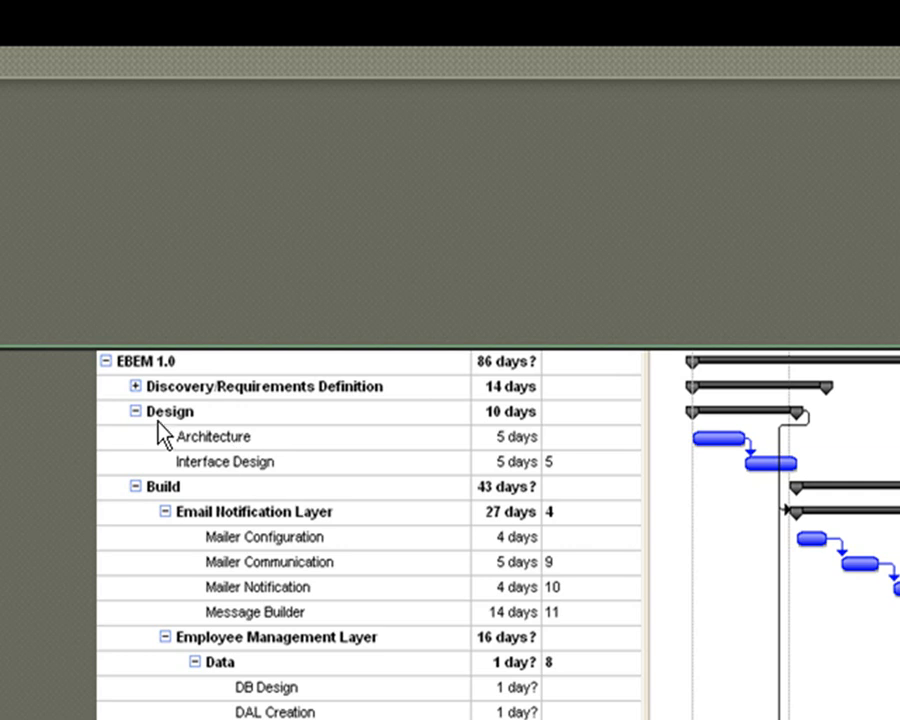
mouse_move(700, 425)
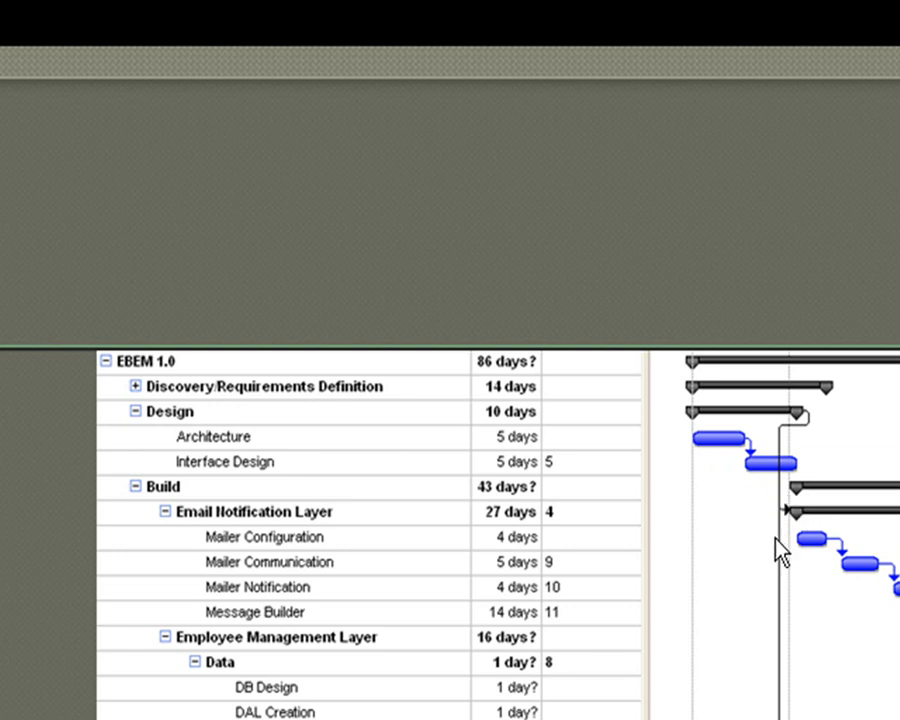
Scroll the project schedule slide down to reveal the fuller task list
scroll(down, 3)
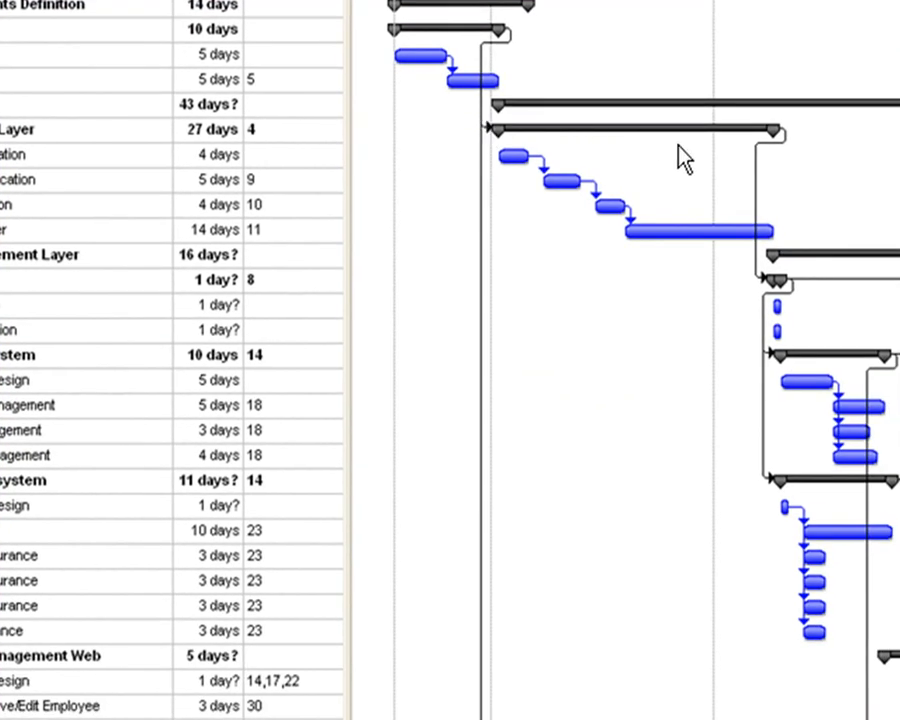
mouse_move(823, 607)
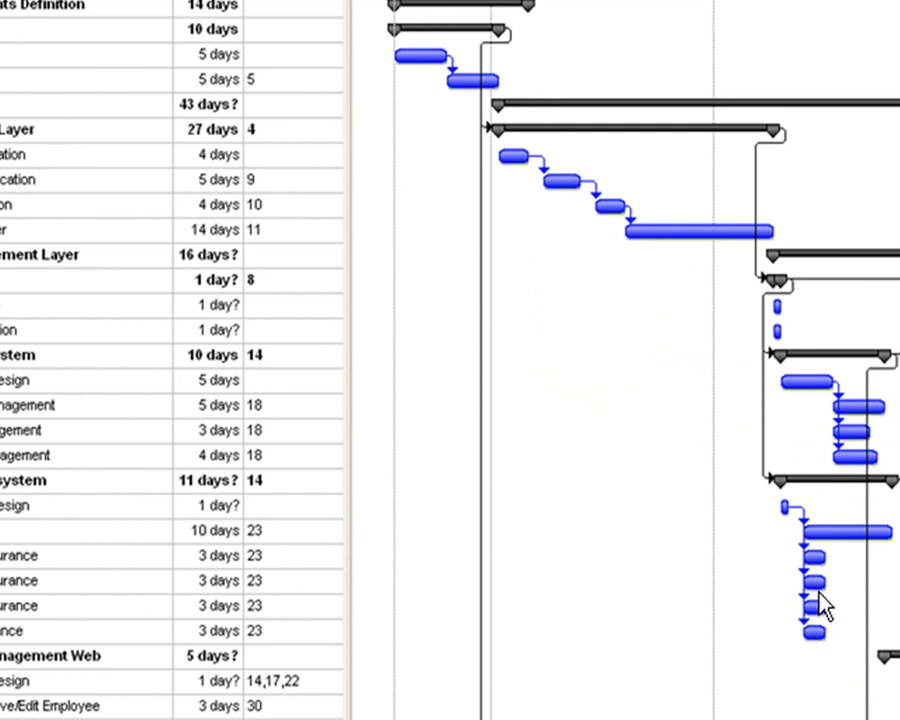
mouse_move(485, 160)
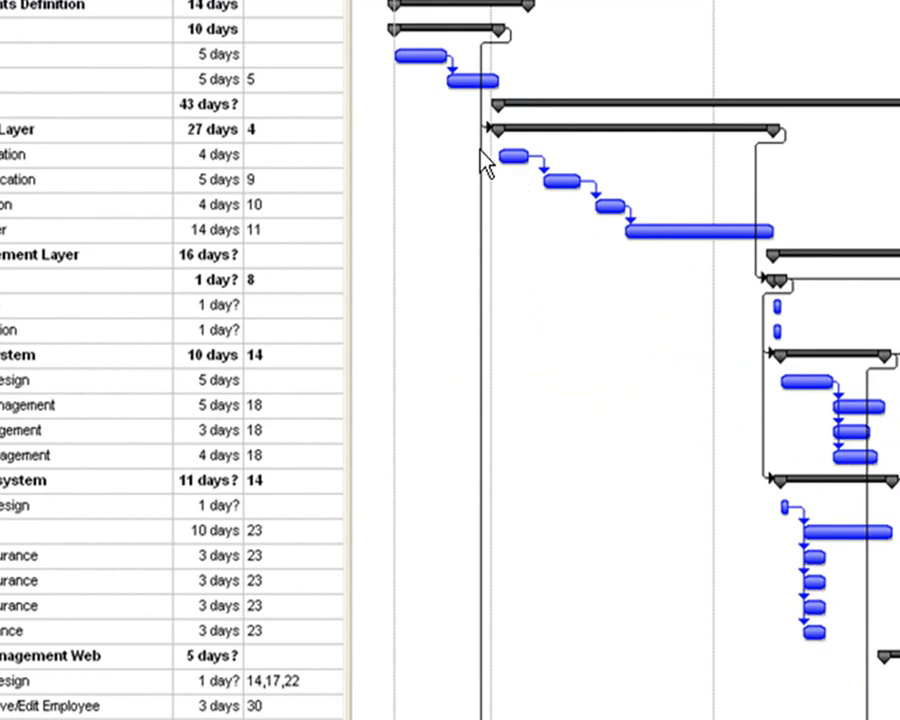
mouse_move(760, 372)
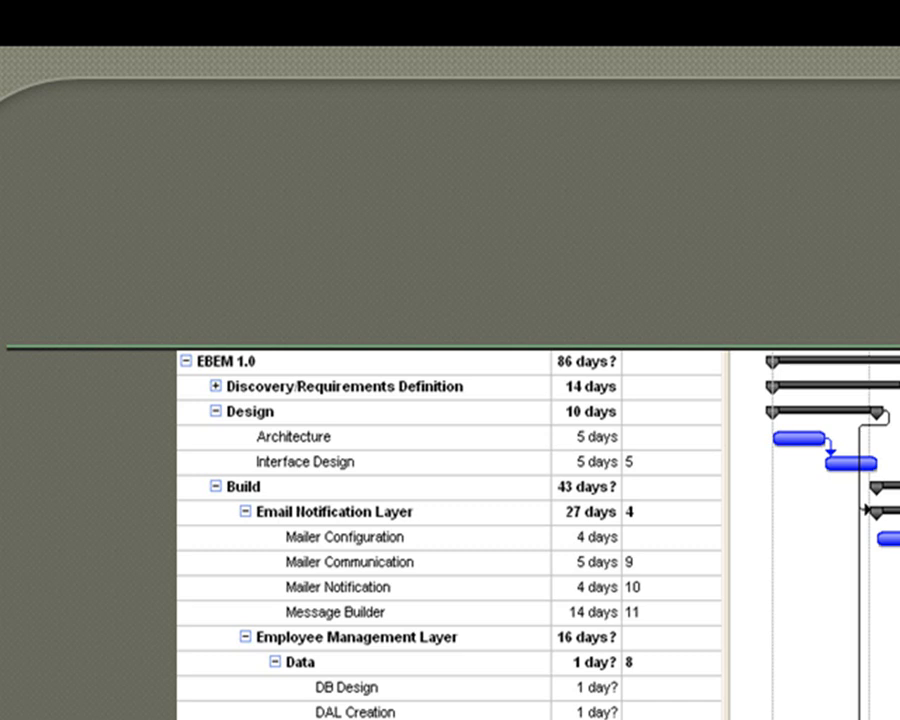
scroll(down, 3)
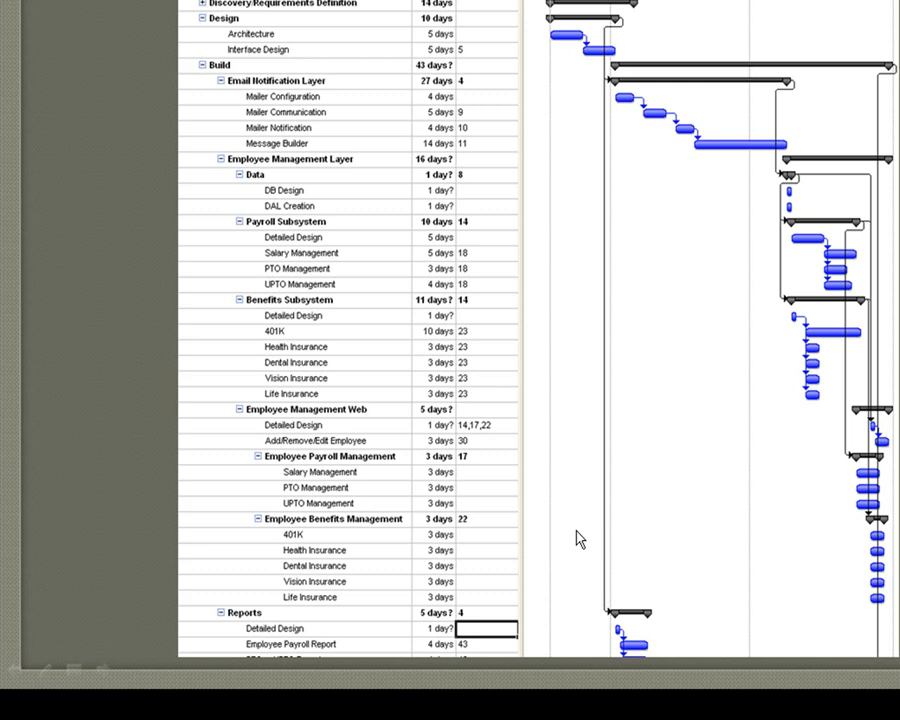
mouse_move(610, 103)
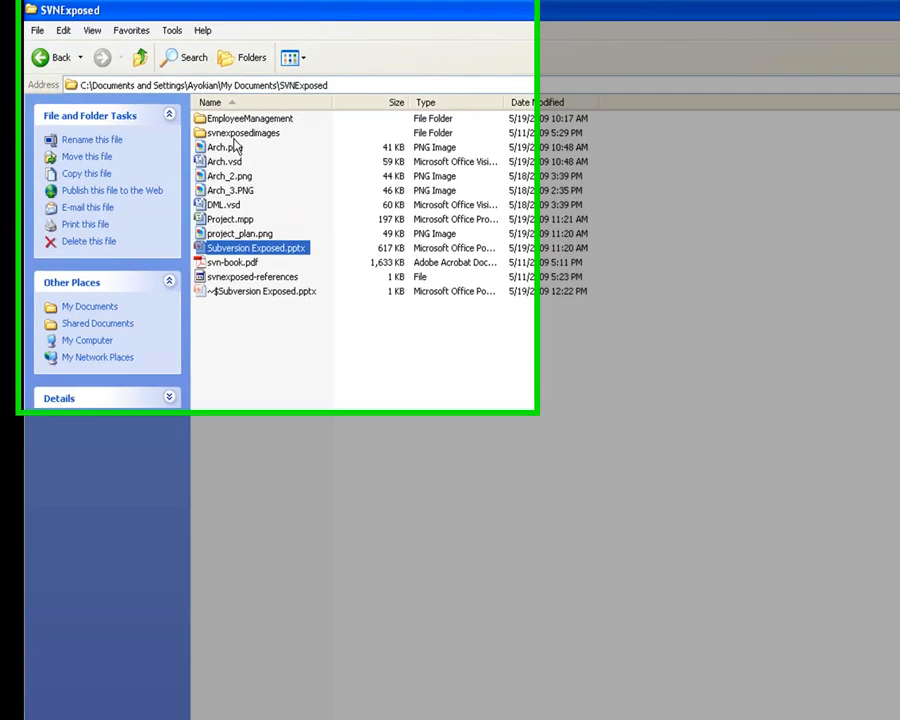
Open EmployeeManagement, then its branches folder containing email_notification and reports
double_click(250, 118)
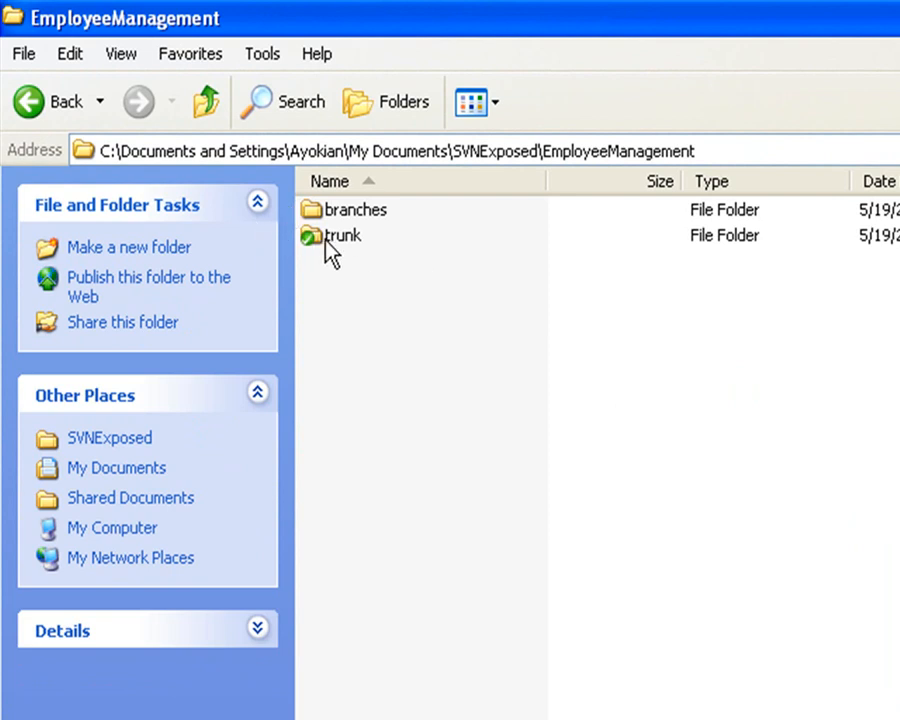
mouse_move(320, 245)
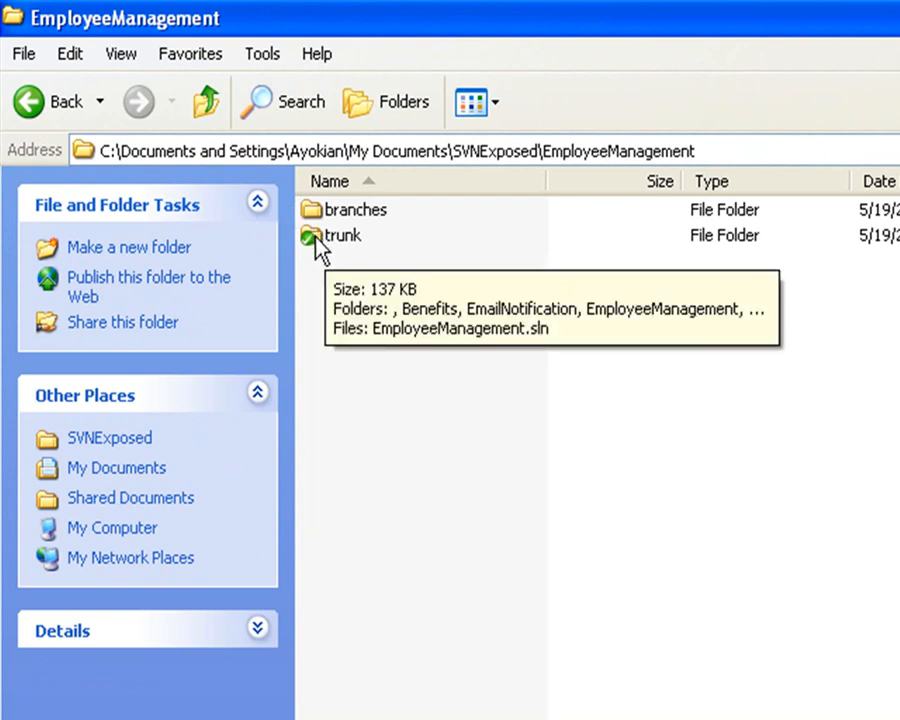
mouse_move(330, 248)
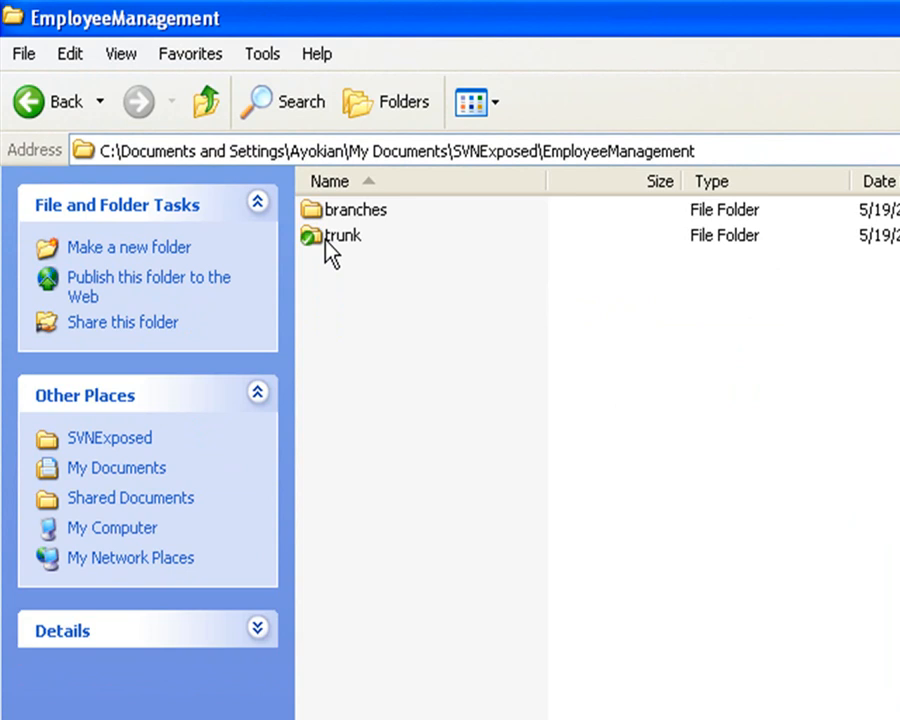
double_click(357, 209)
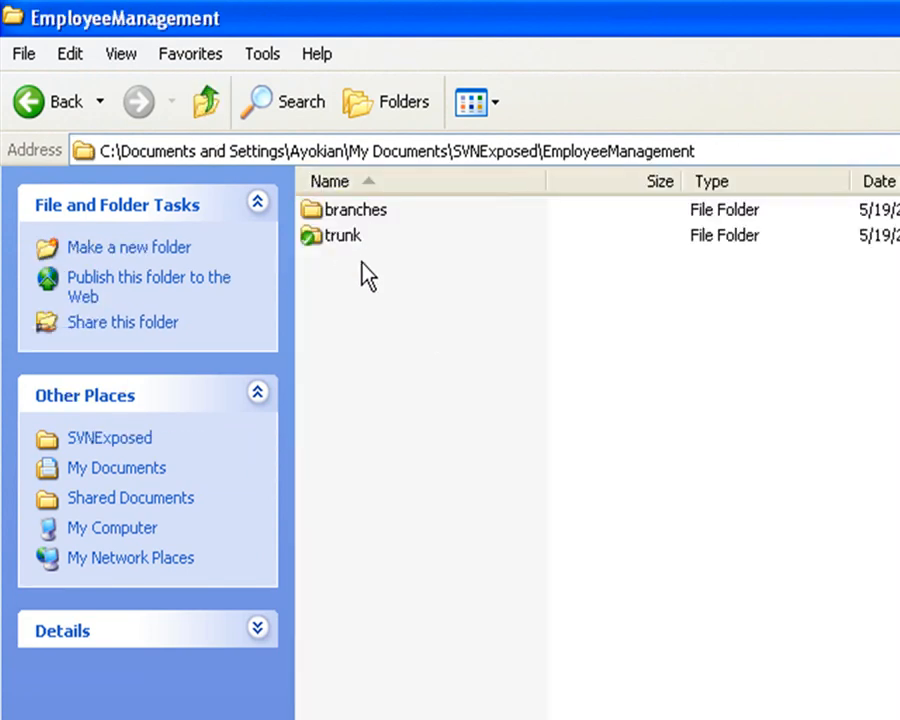
click(356, 209)
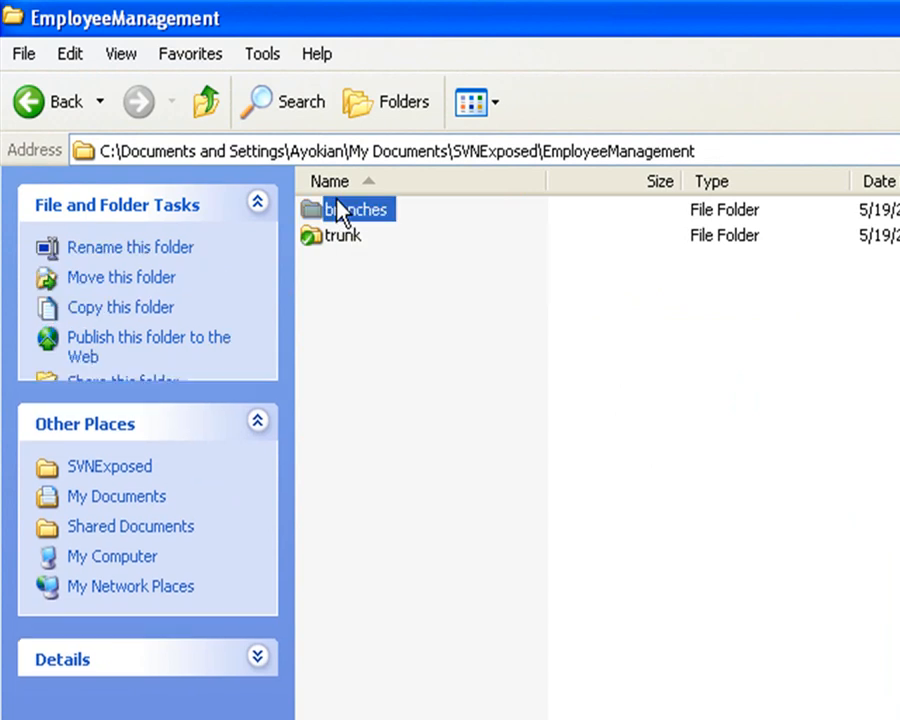
double_click(355, 209)
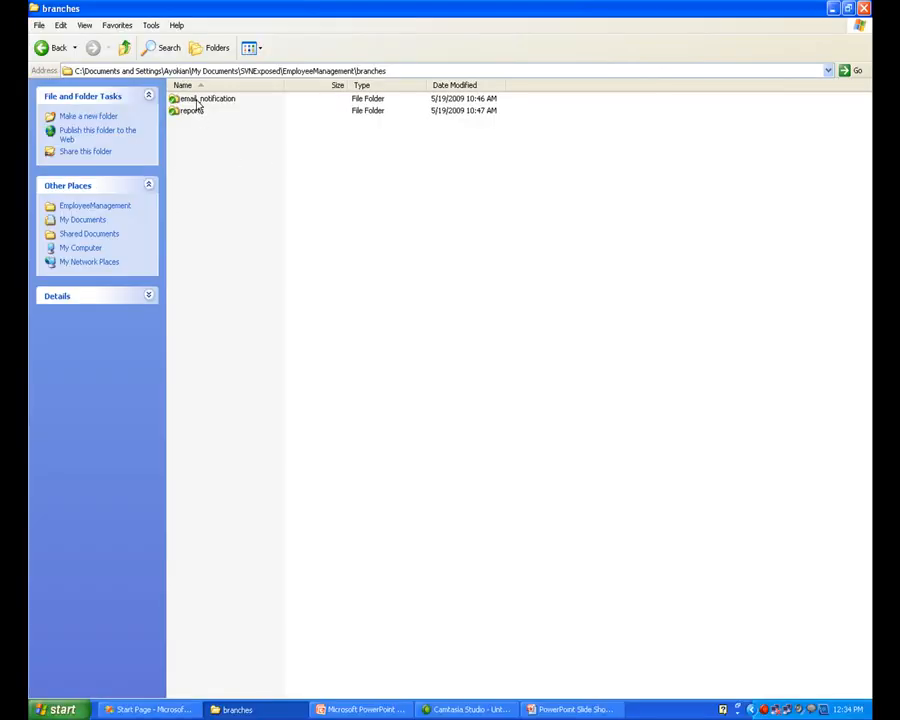
Open the trunk folder listing Benefits, EmailNotification, Payroll, Reports and solution files
double_click(191, 110)
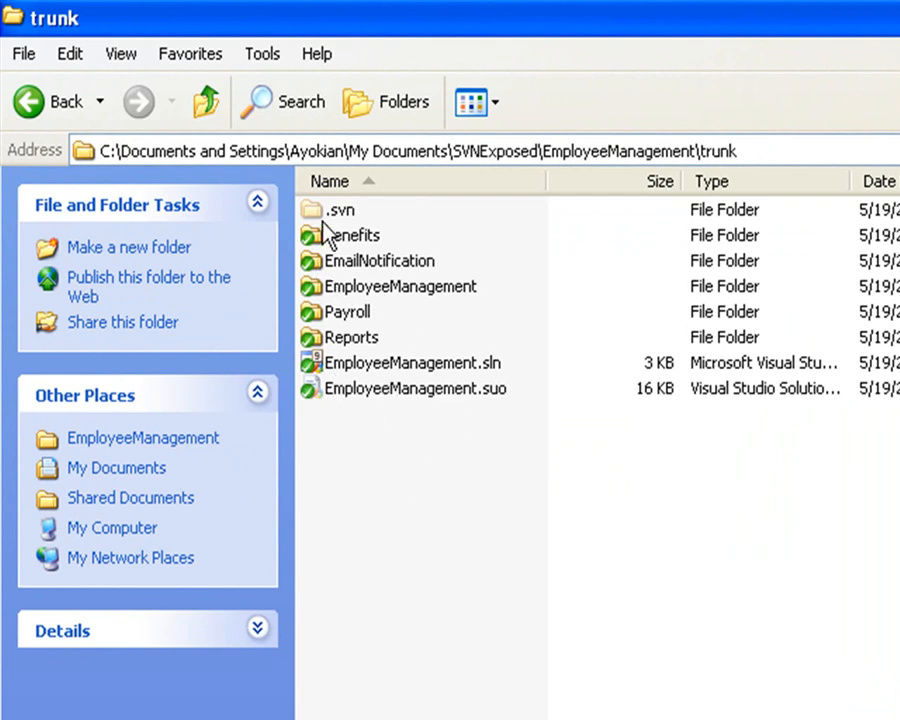
mouse_move(397, 305)
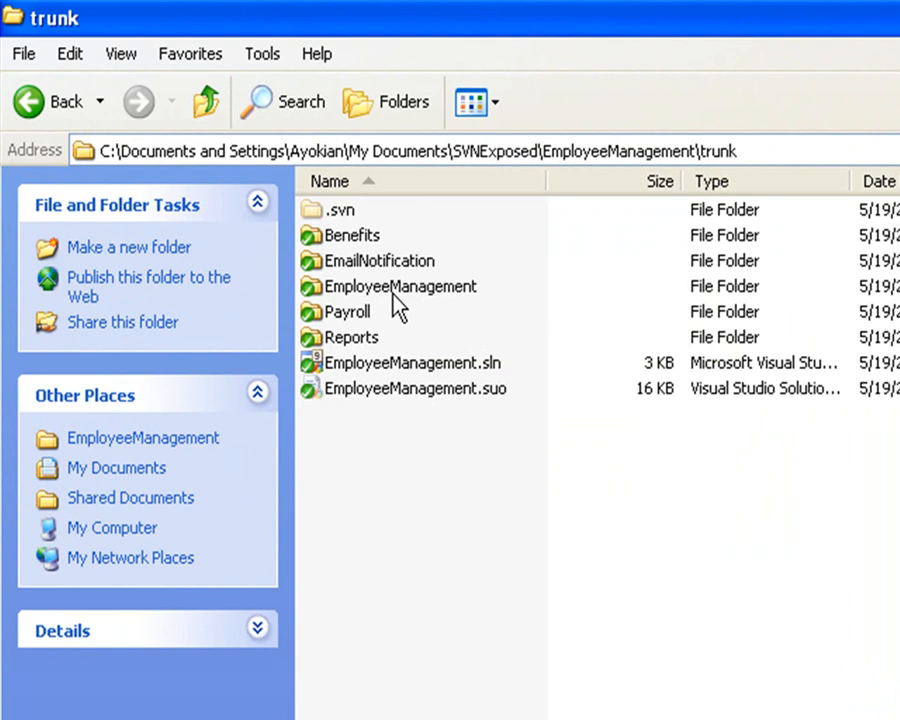
mouse_move(388, 268)
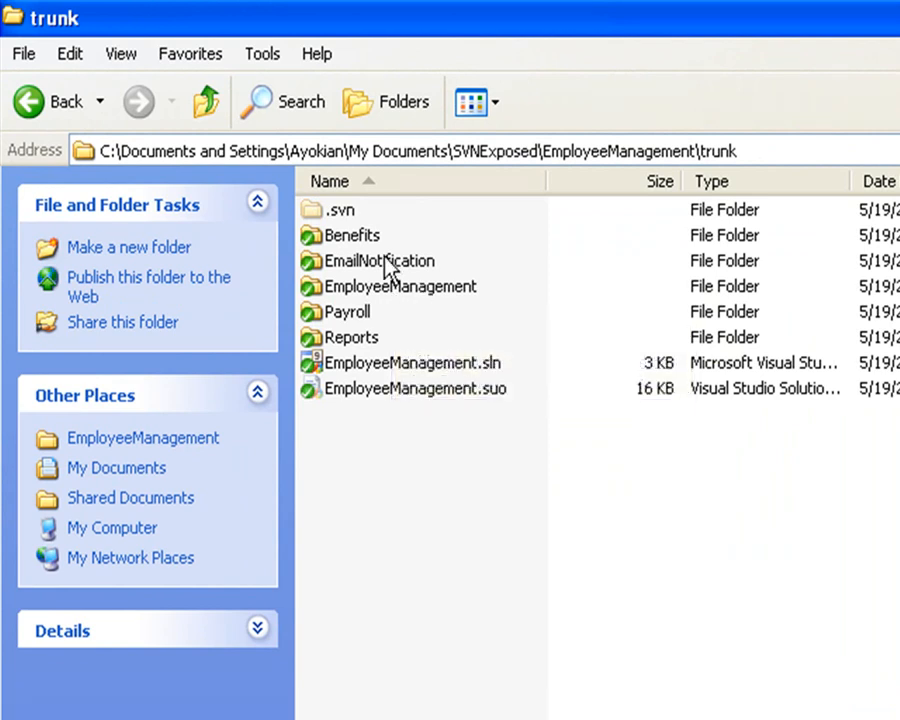
mouse_move(378, 261)
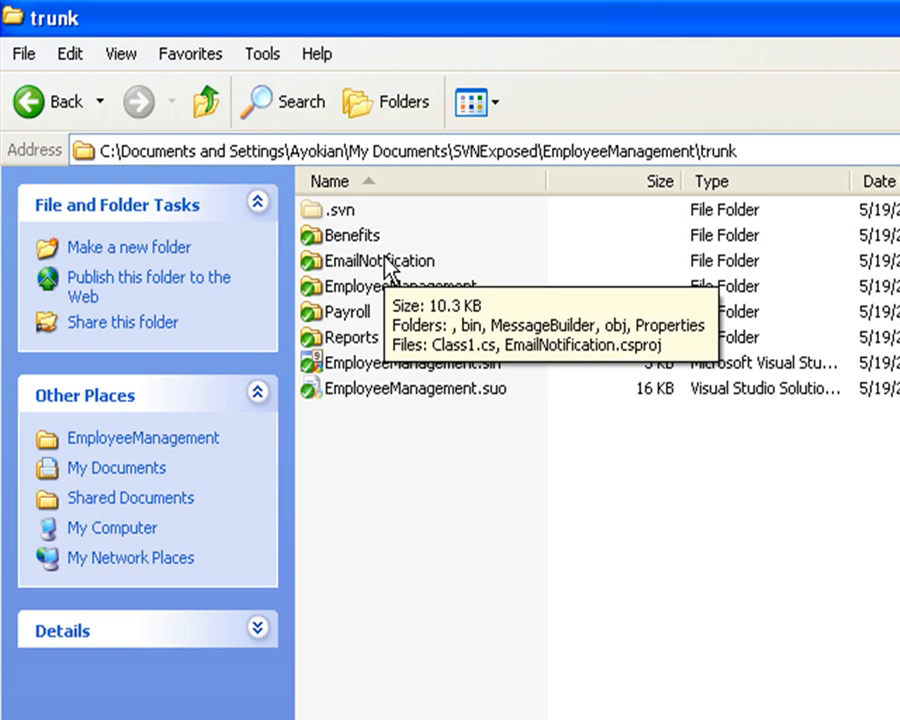
mouse_move(405, 405)
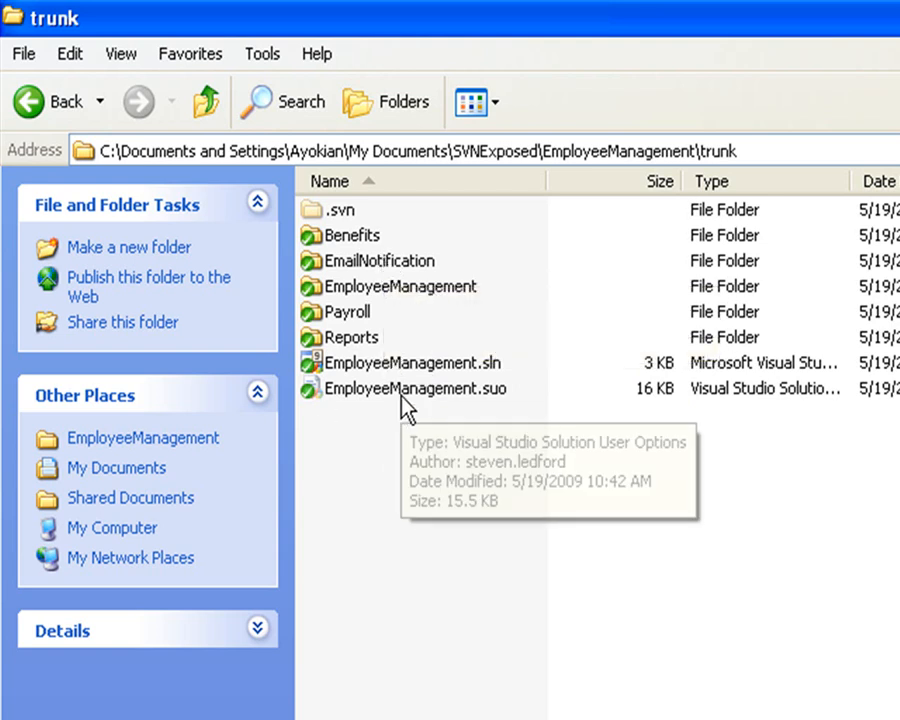
mouse_move(318, 357)
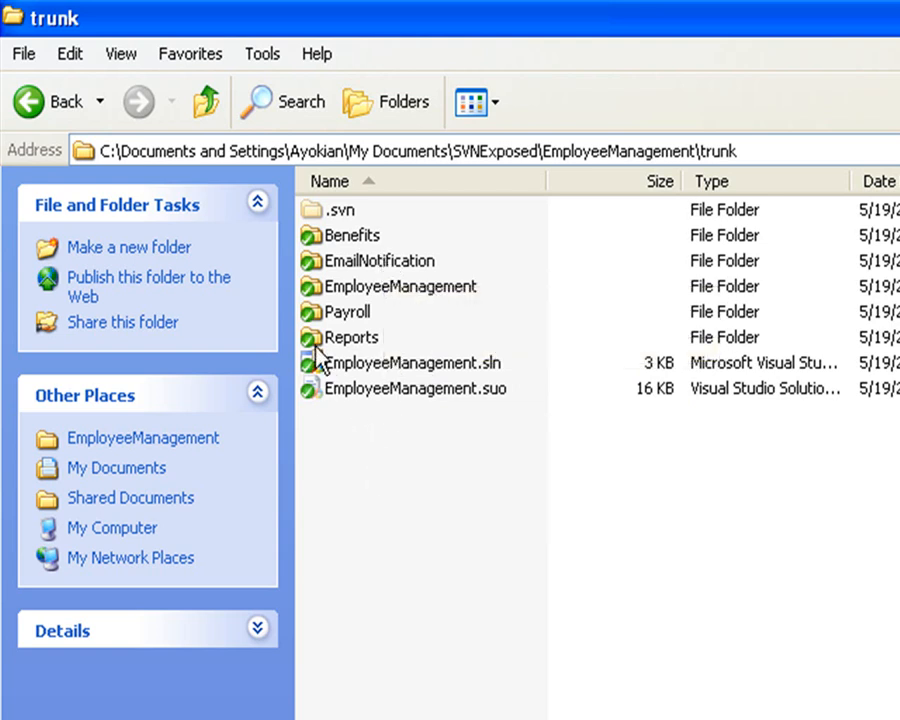
mouse_move(350, 235)
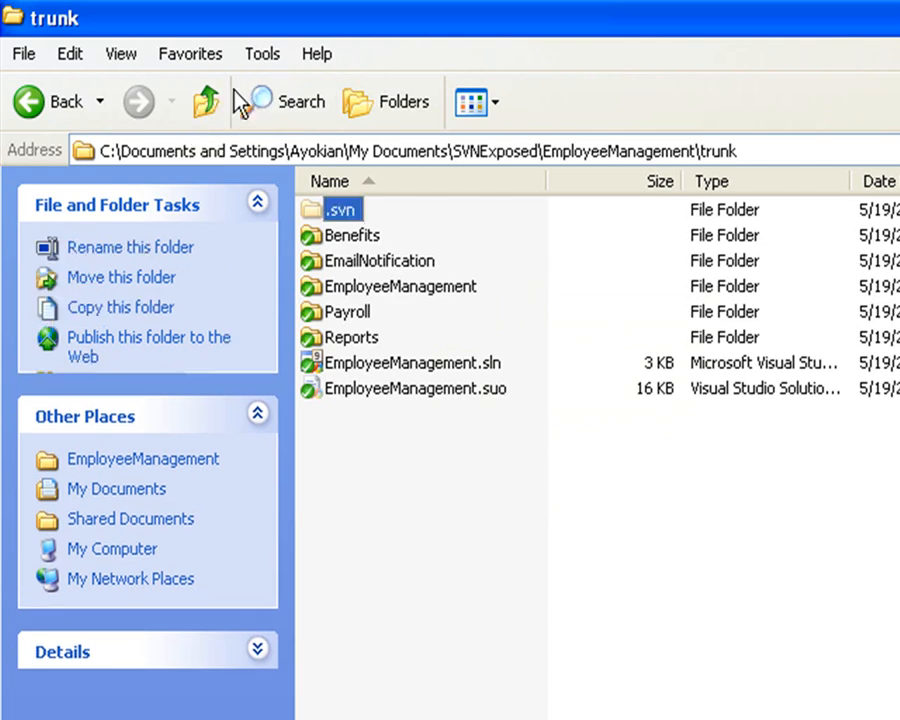
Browse into the email_notification branch, then go back up to branches
click(205, 102)
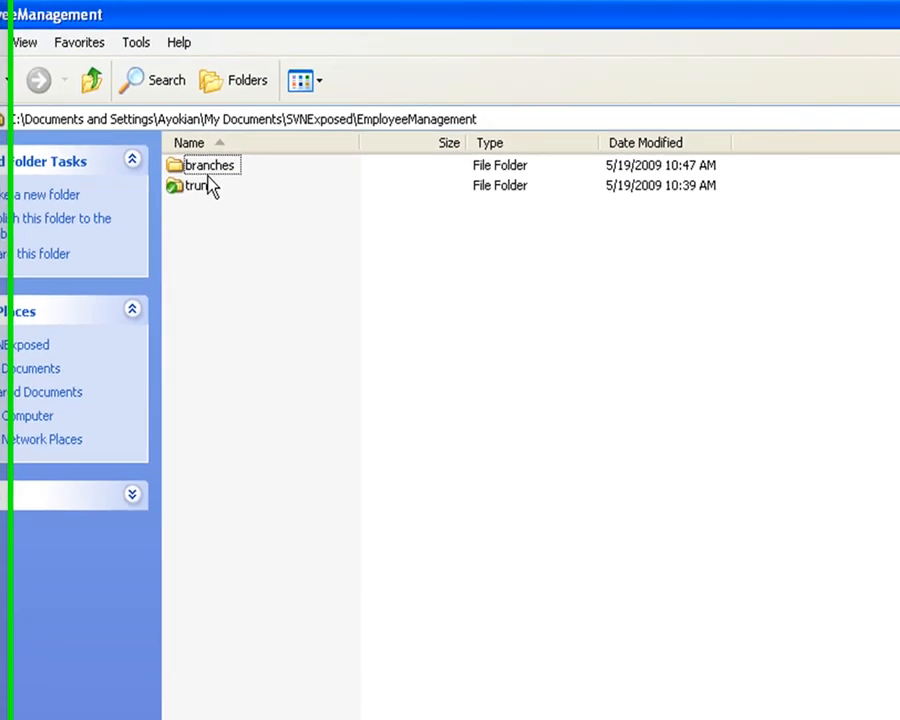
double_click(208, 165)
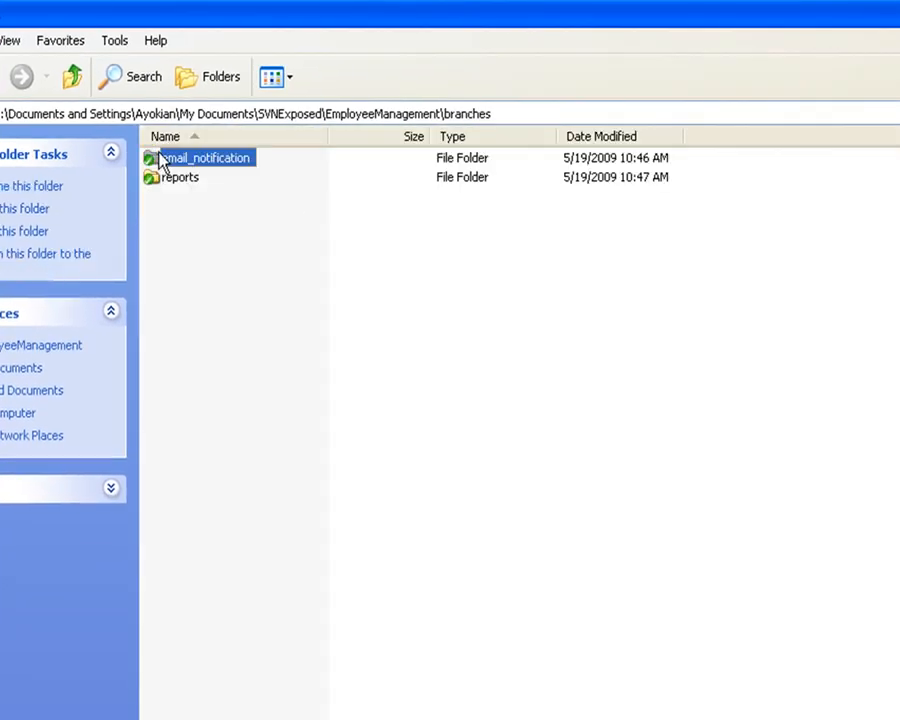
double_click(205, 157)
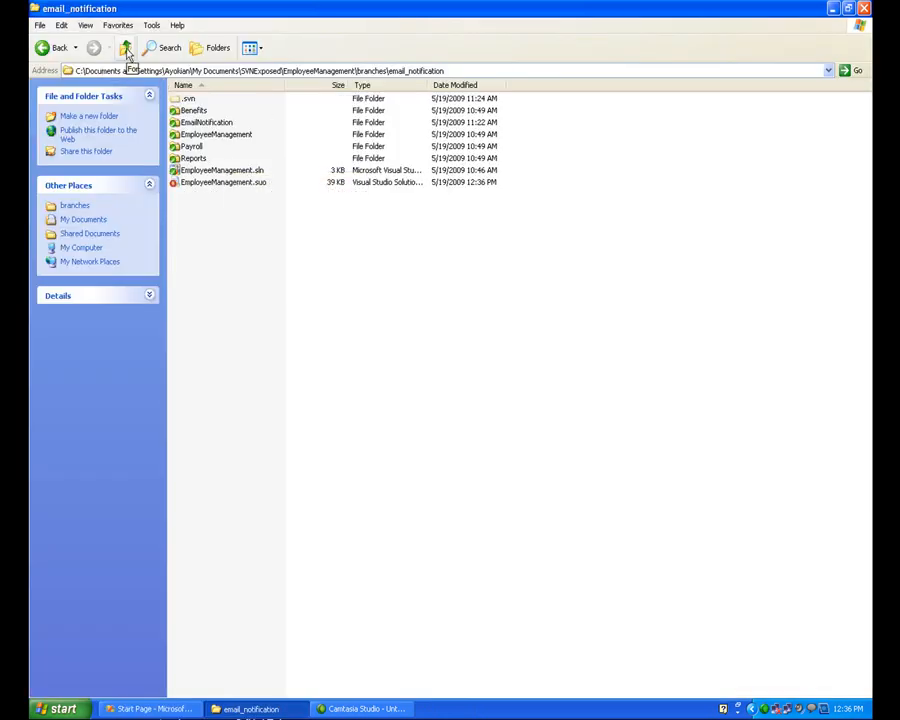
click(124, 48)
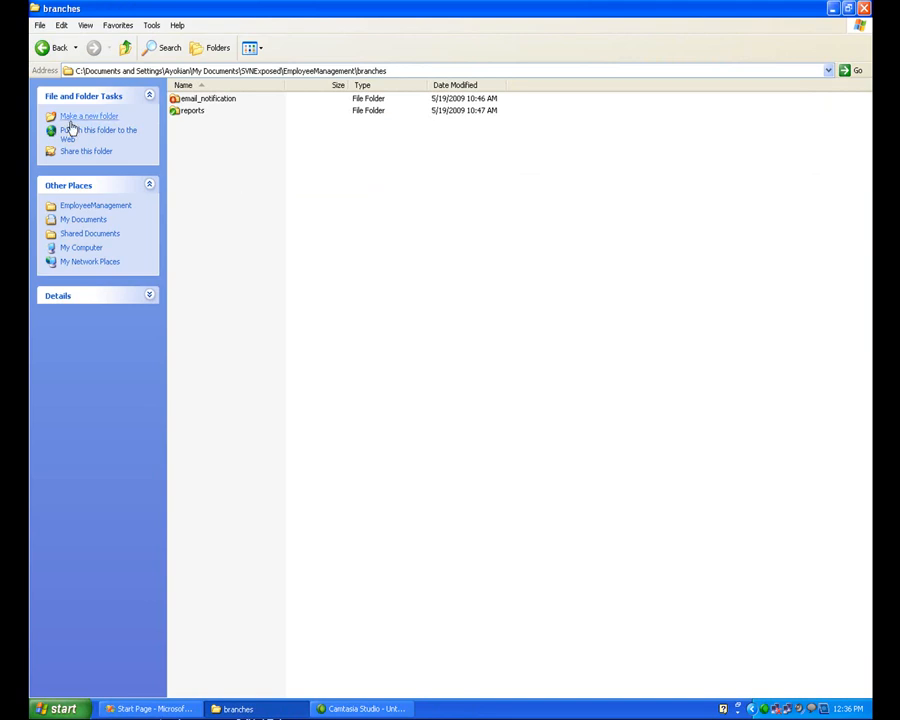
In Visual Studio, start opening from Subversion and choose the employee_management repository URL
click(150, 709)
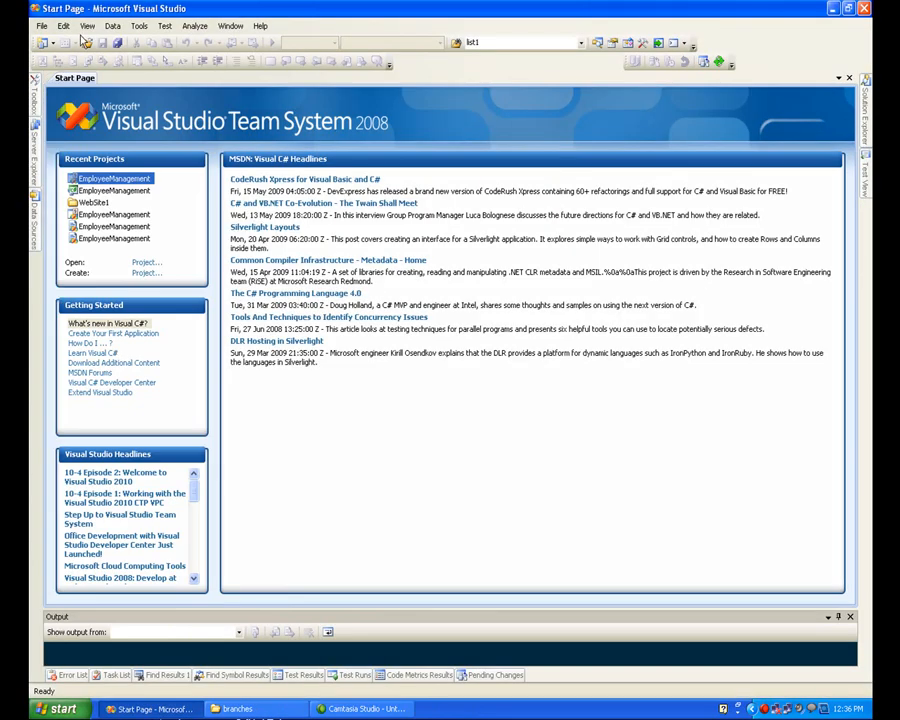
click(42, 25)
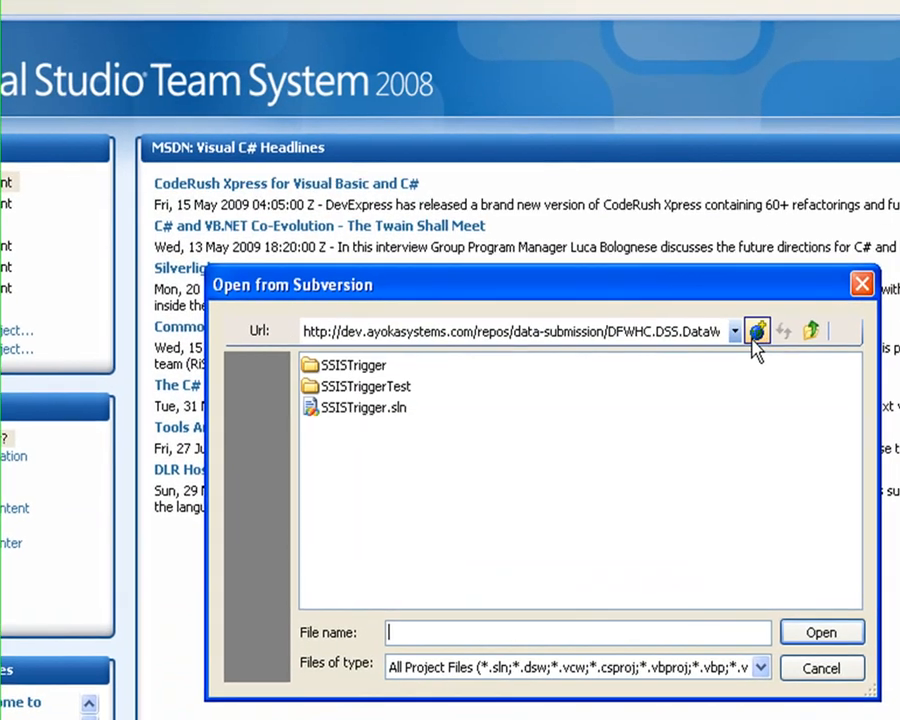
click(735, 331)
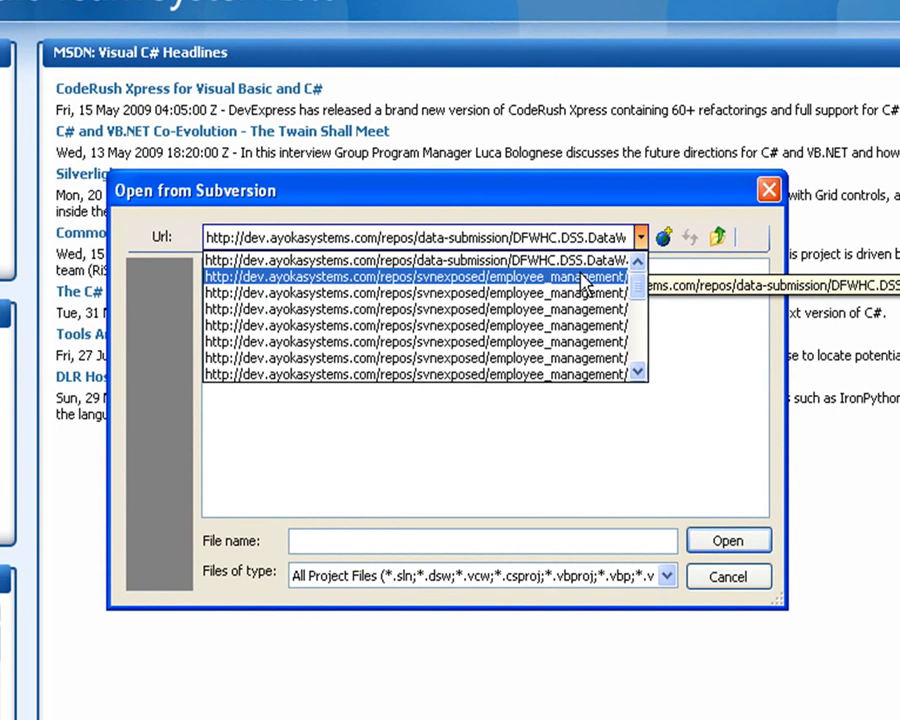
click(415, 276)
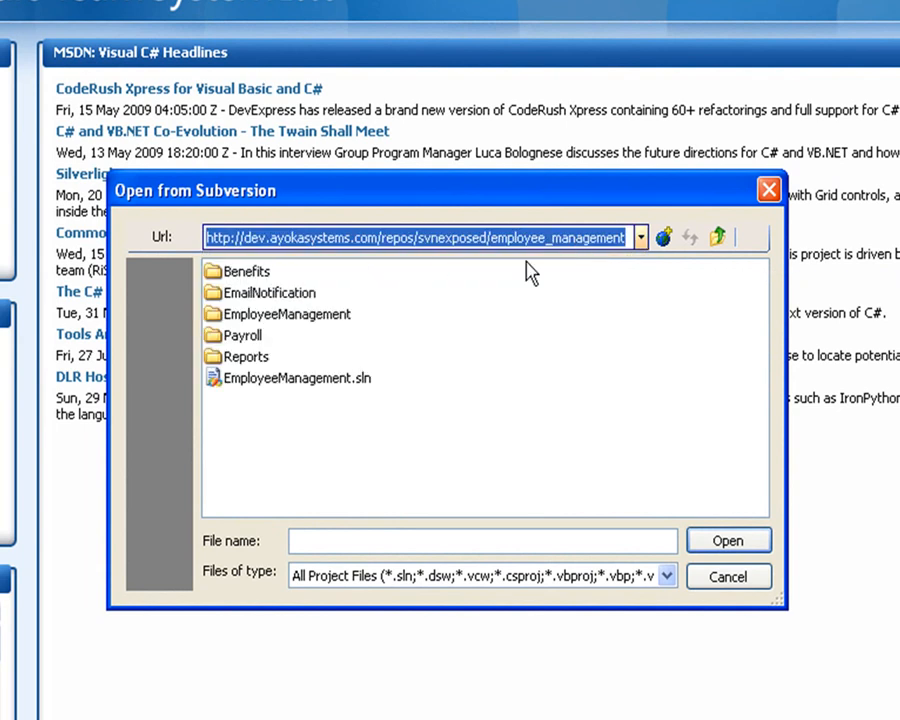
click(640, 237)
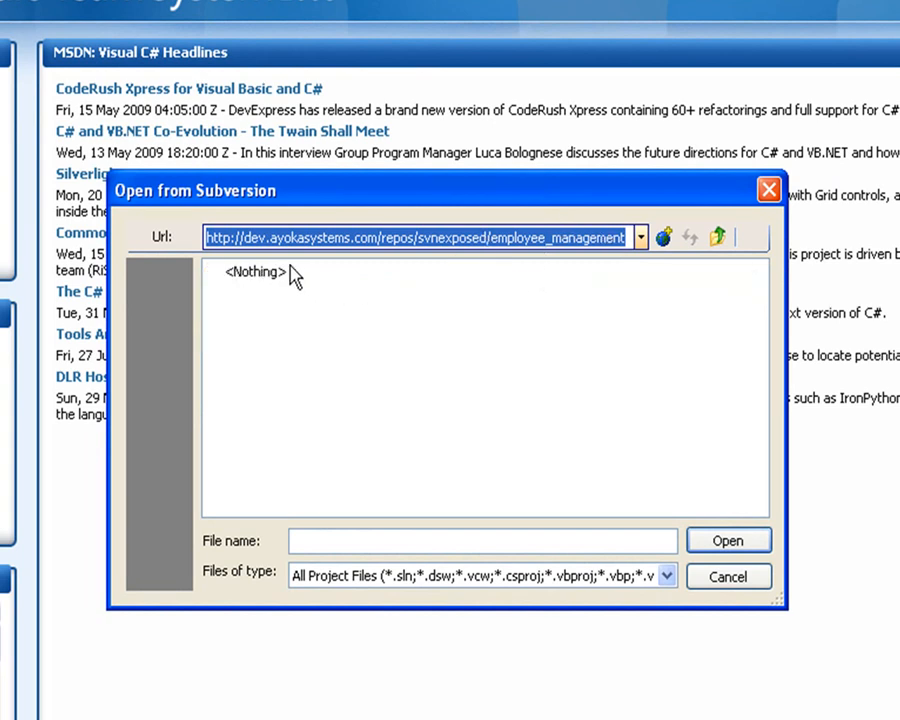
mouse_move(322, 266)
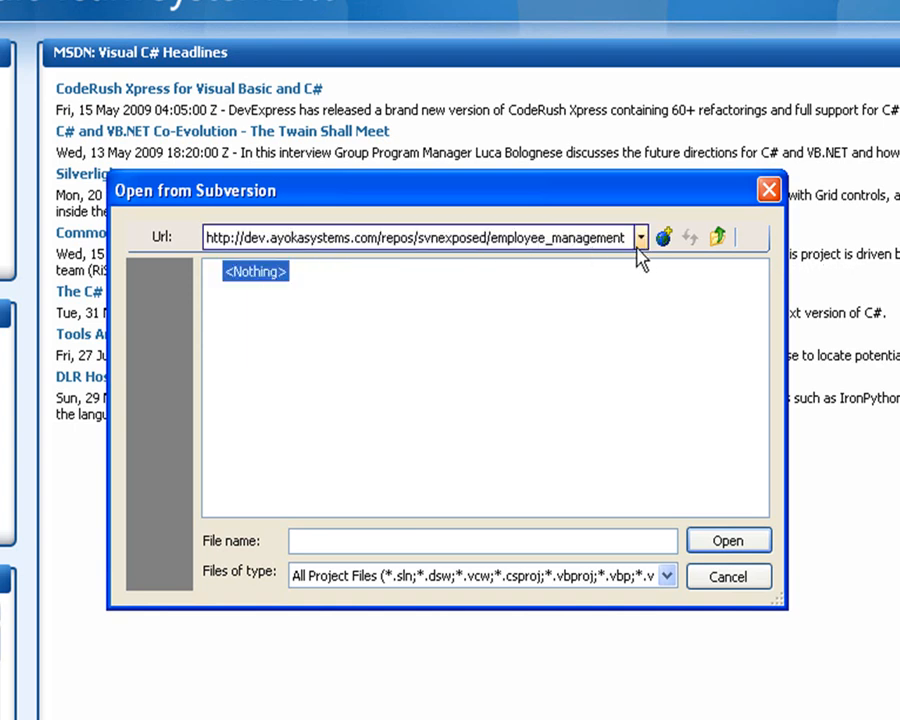
Reload the employee_management listing and pick EmployeeManagement.sln for checkout
click(641, 237)
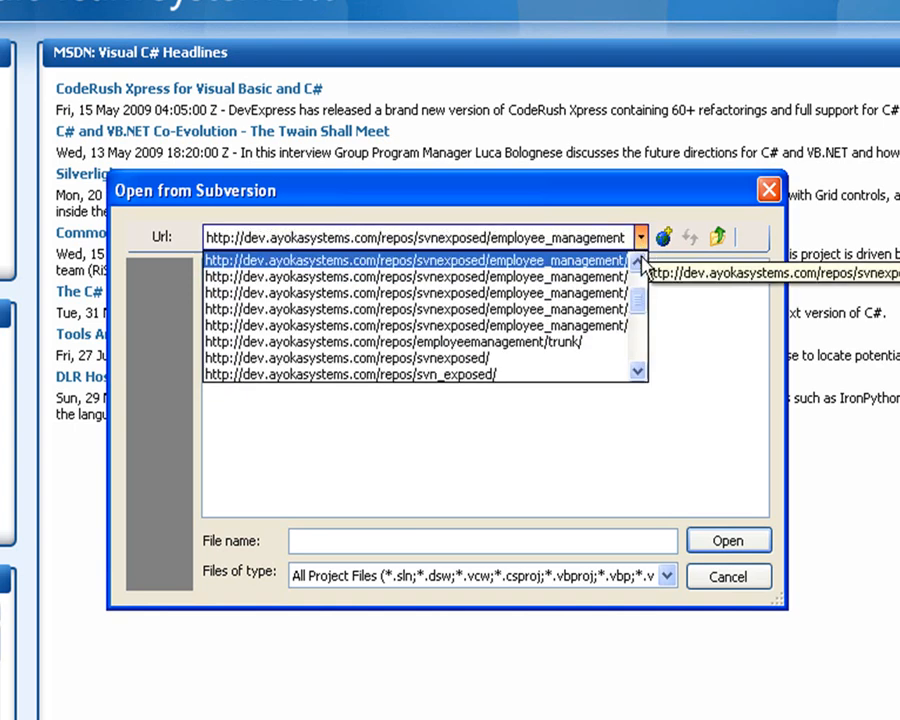
click(420, 259)
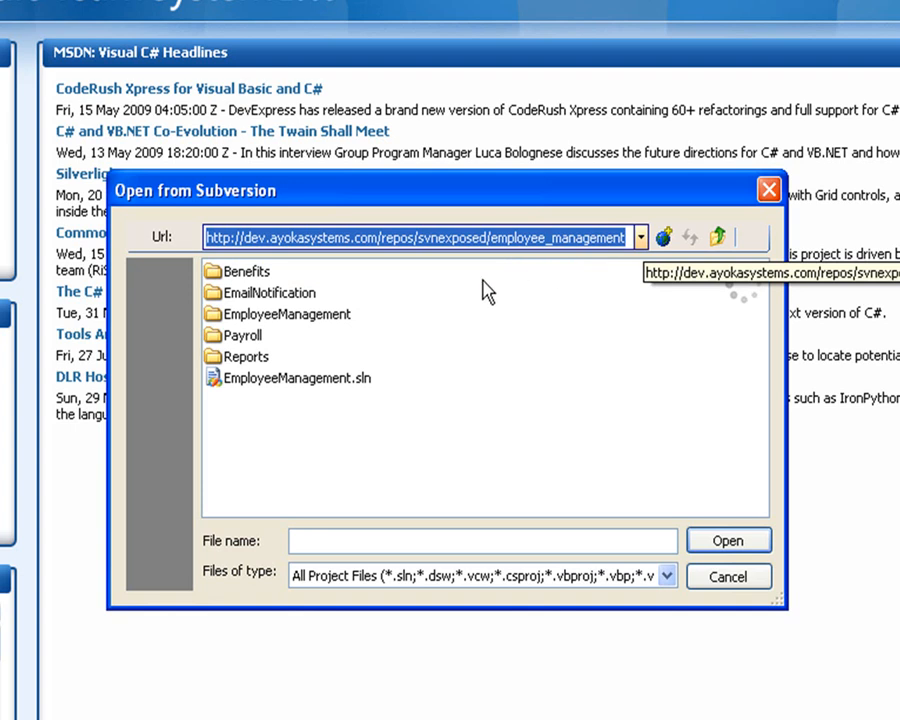
mouse_move(280, 435)
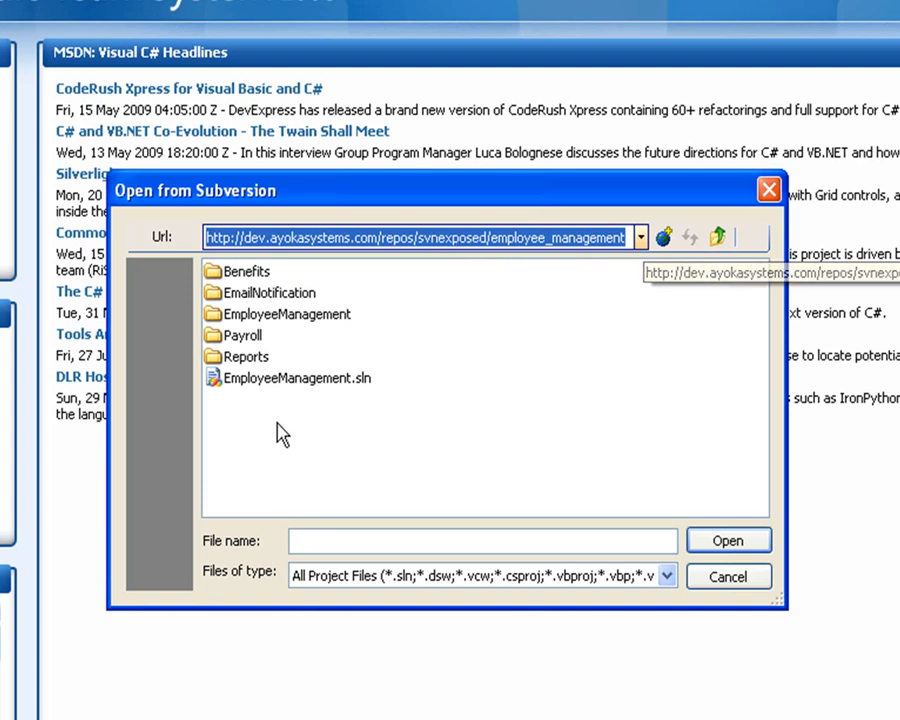
click(296, 377)
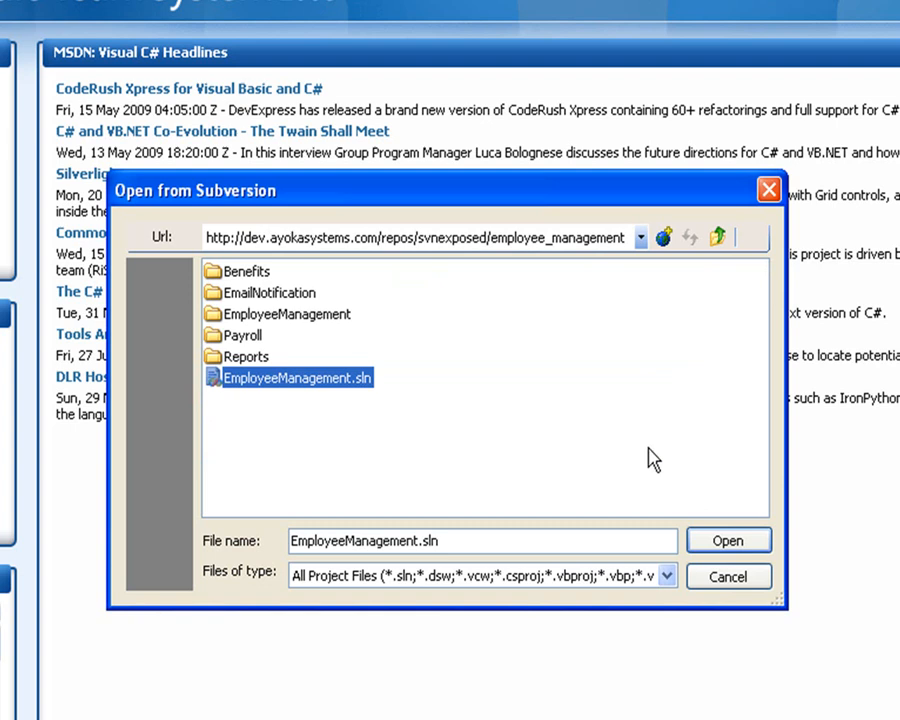
mouse_move(248, 392)
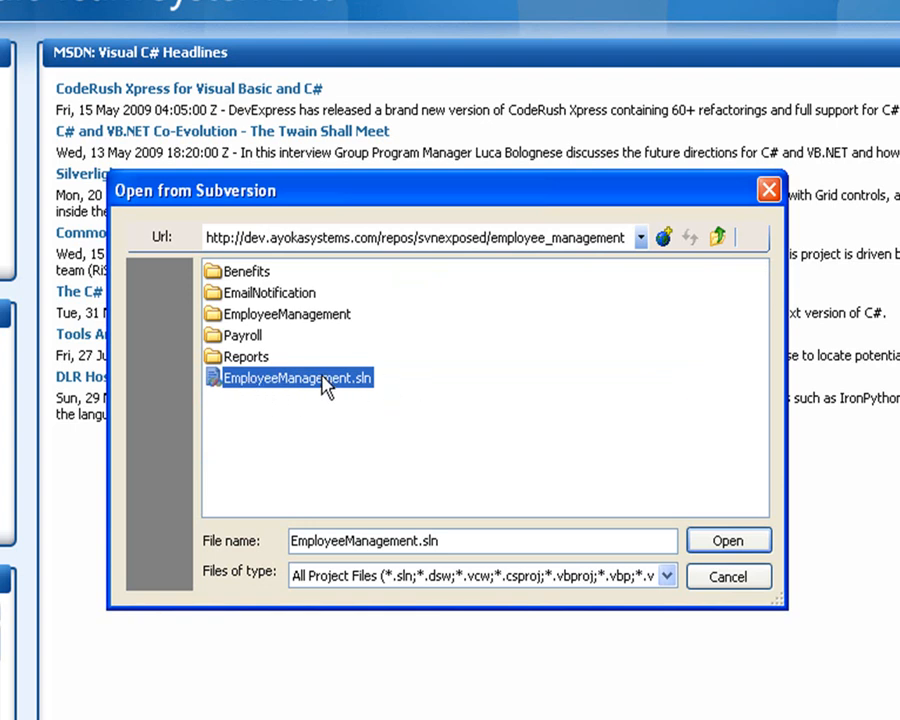
click(728, 540)
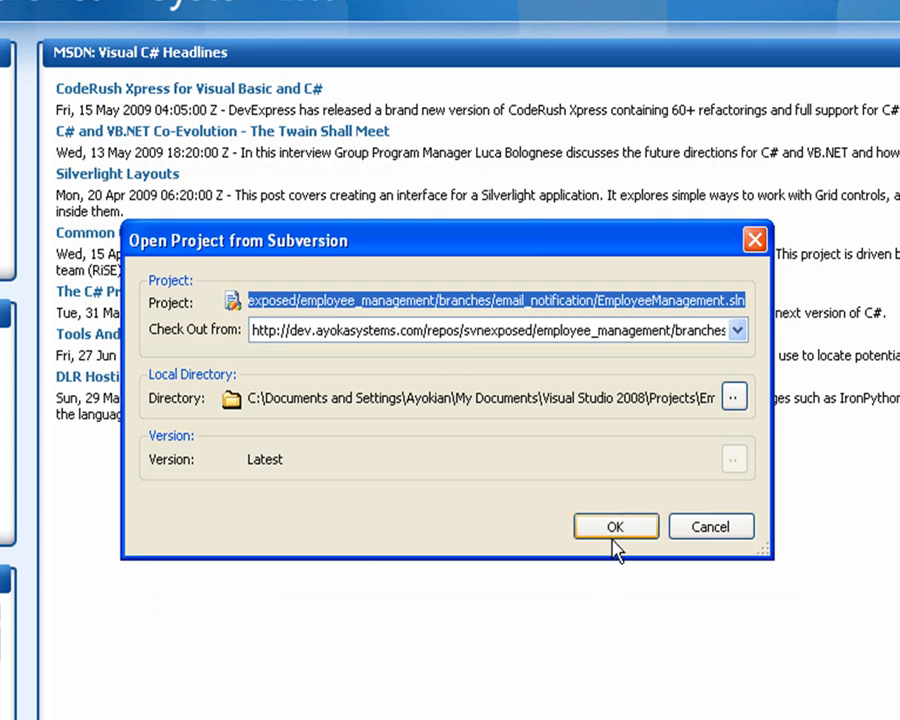
mouse_move(612, 548)
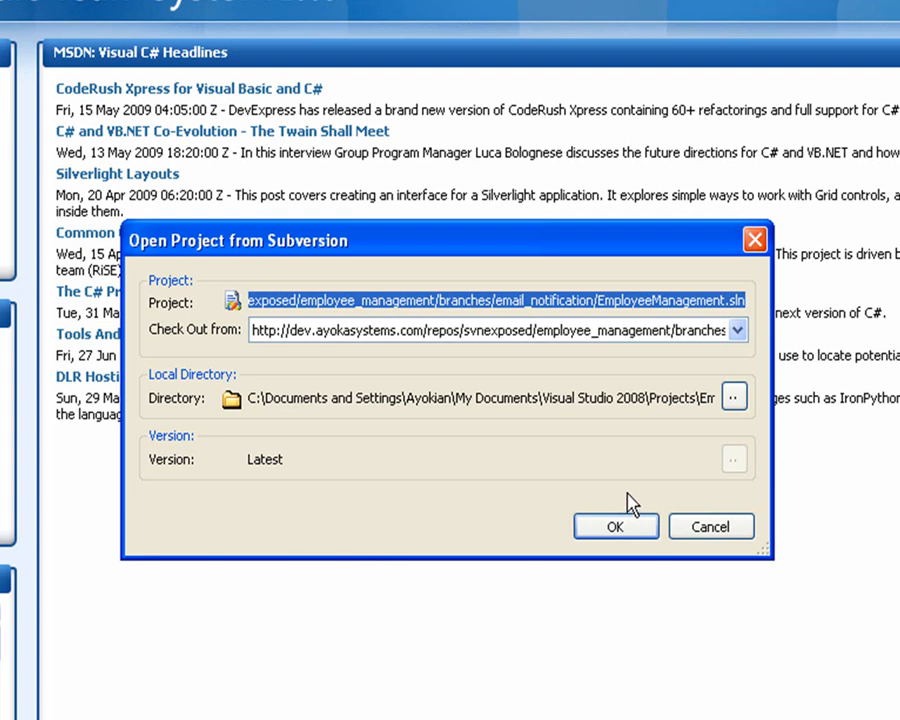
mouse_move(670, 490)
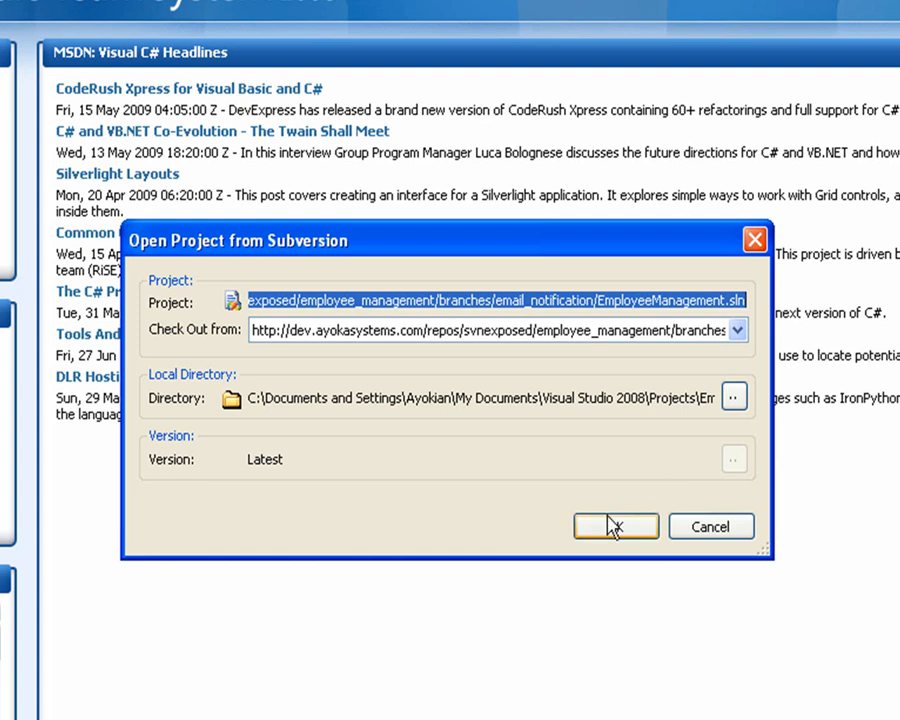
Accept the branch path and local directory, loading the five-project EmployeeManagement solution
click(615, 526)
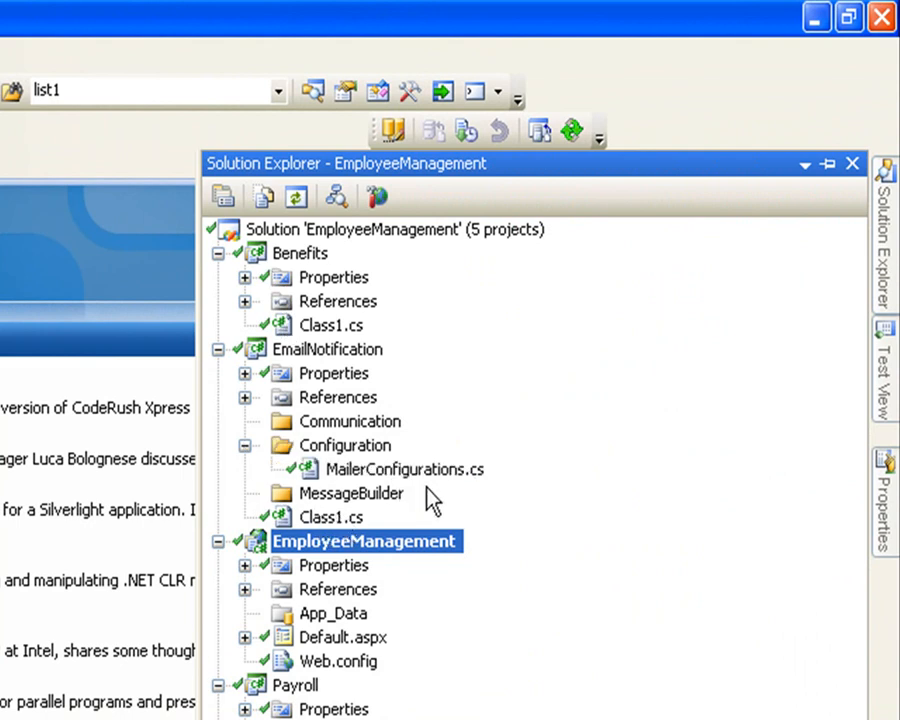
Open MailerConfigurations.cs under EmailNotification > Configuration, showing DefaultToAddress returning "foo"
double_click(405, 469)
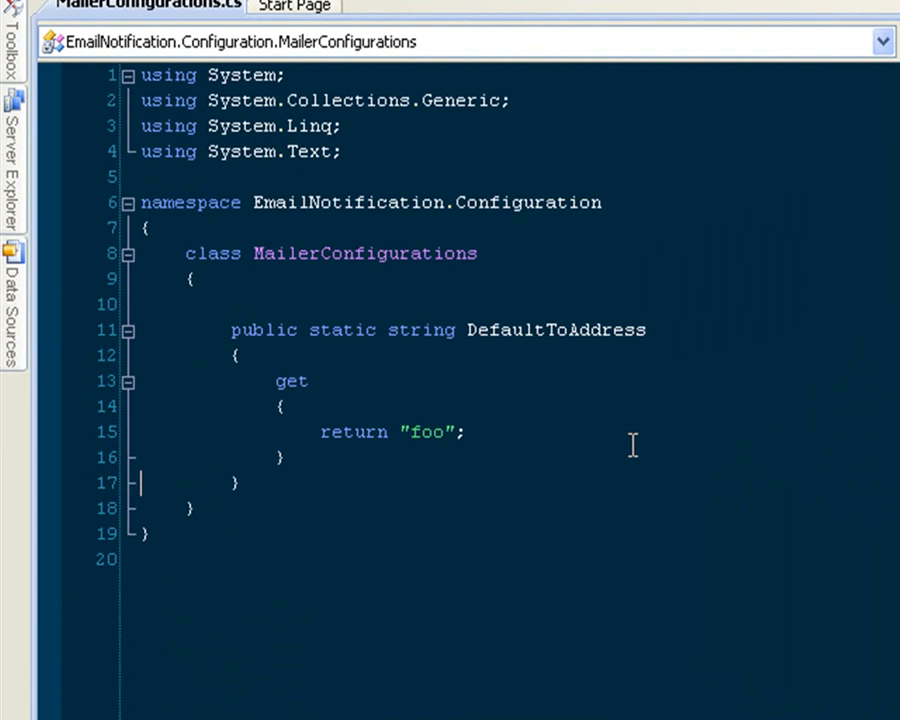
Write 'public static string Foo { get { return "bar"; }' below DefaultToAddress
key(enter)
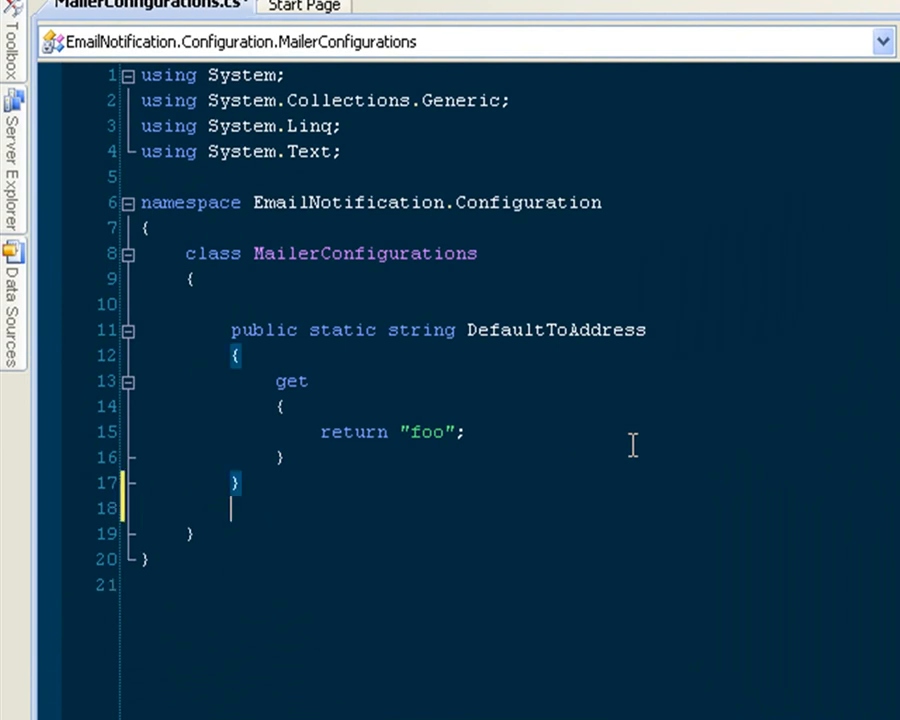
text(public)
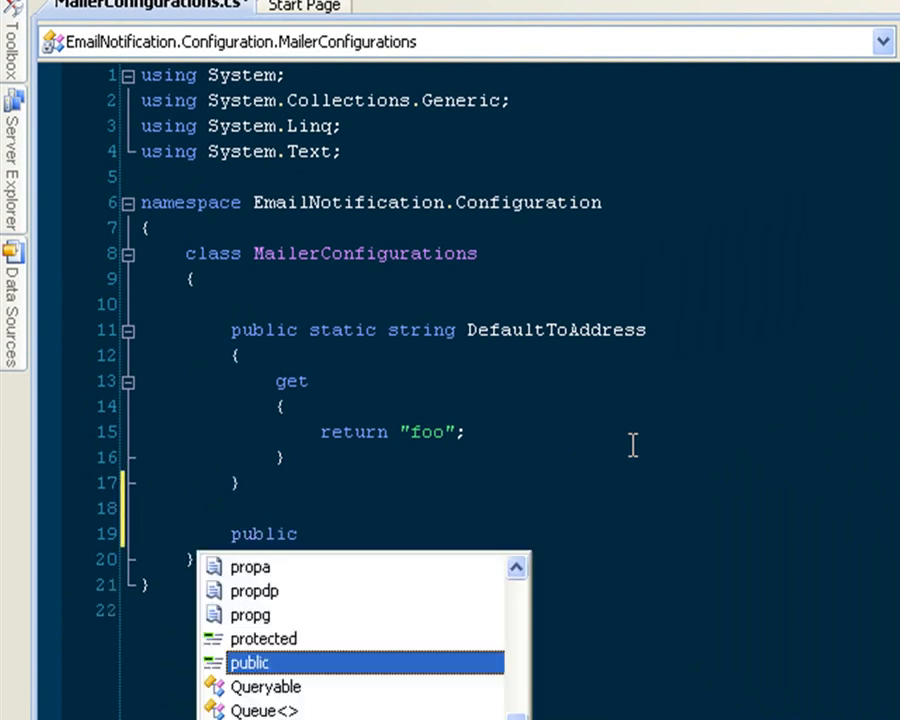
text(static string f)
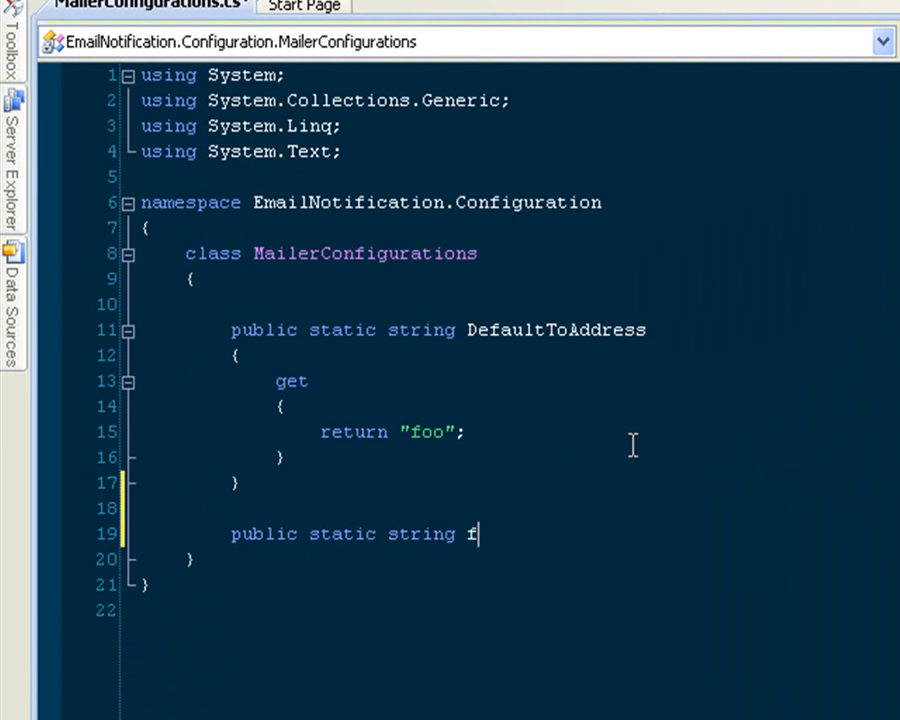
text(oo {)
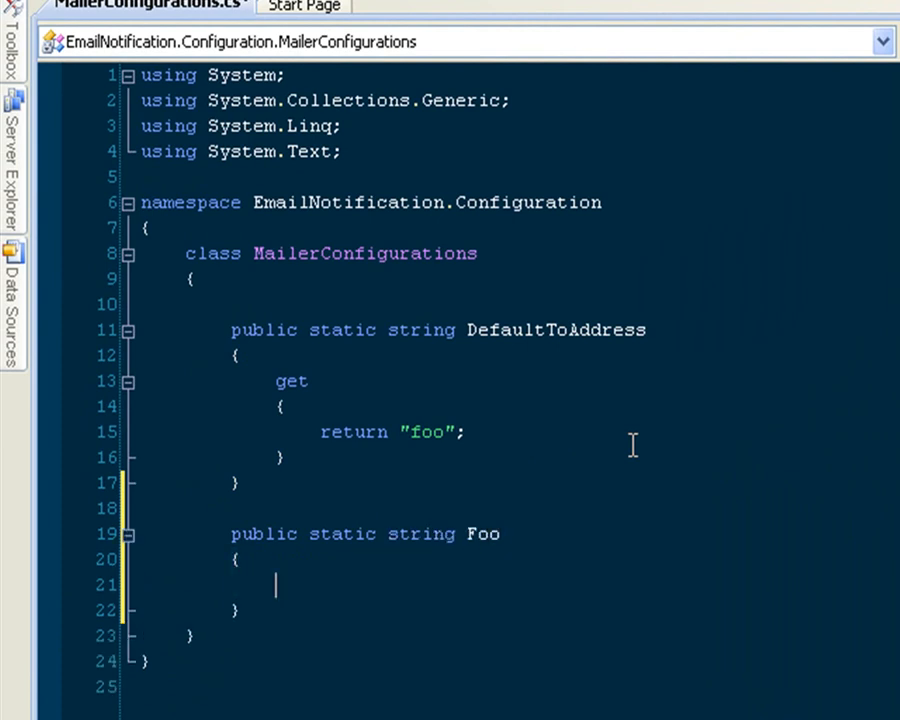
text(get { return "bar)
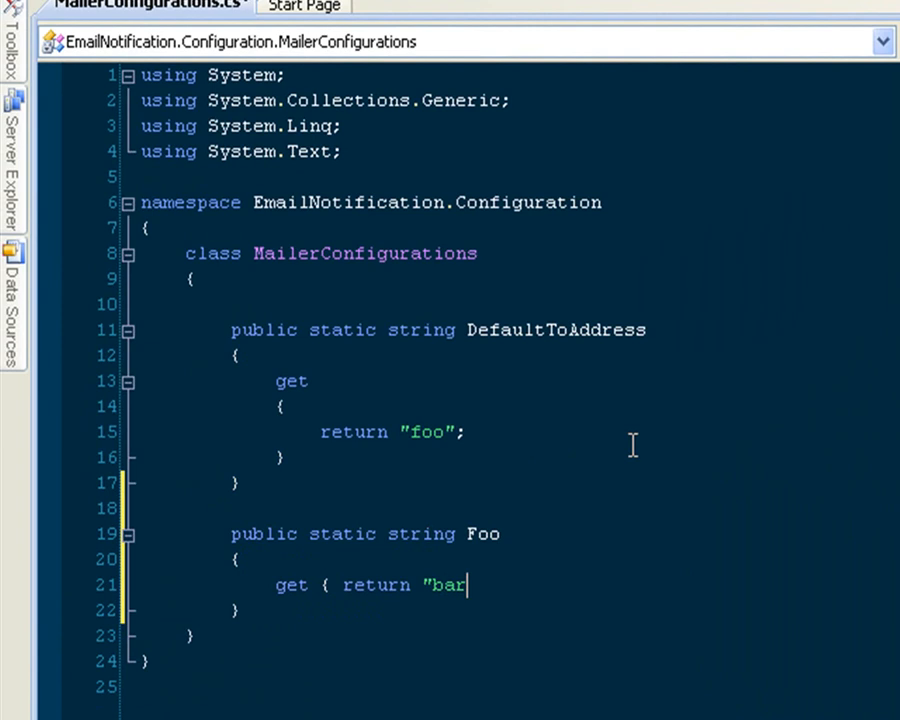
text(";)
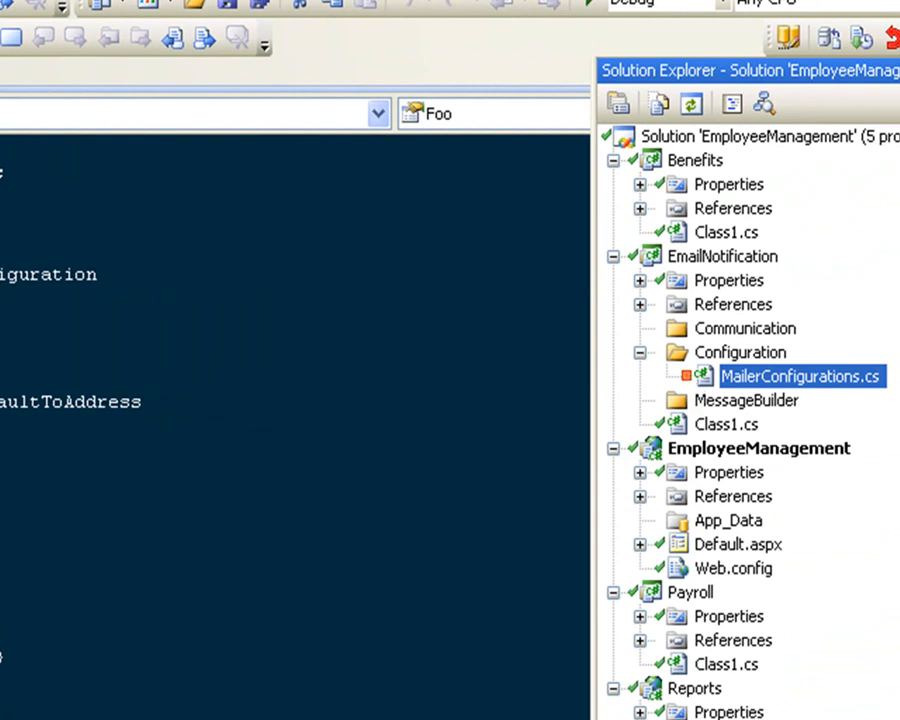
mouse_move(735, 378)
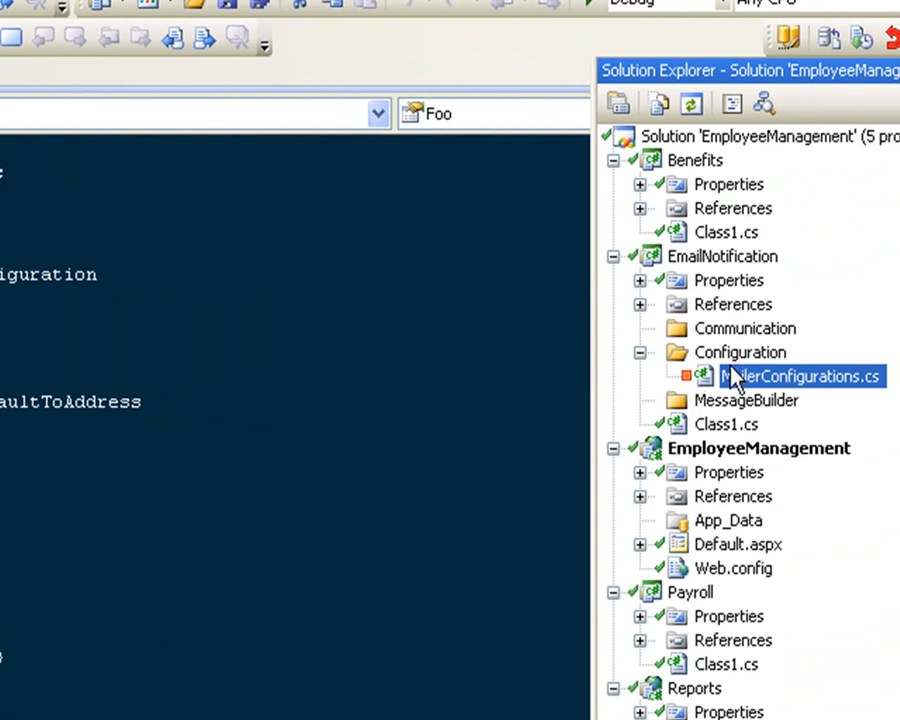
Commit MailerConfigurations.cs from its context menu with log message 'add Foo with some bar'
right_click(800, 376)
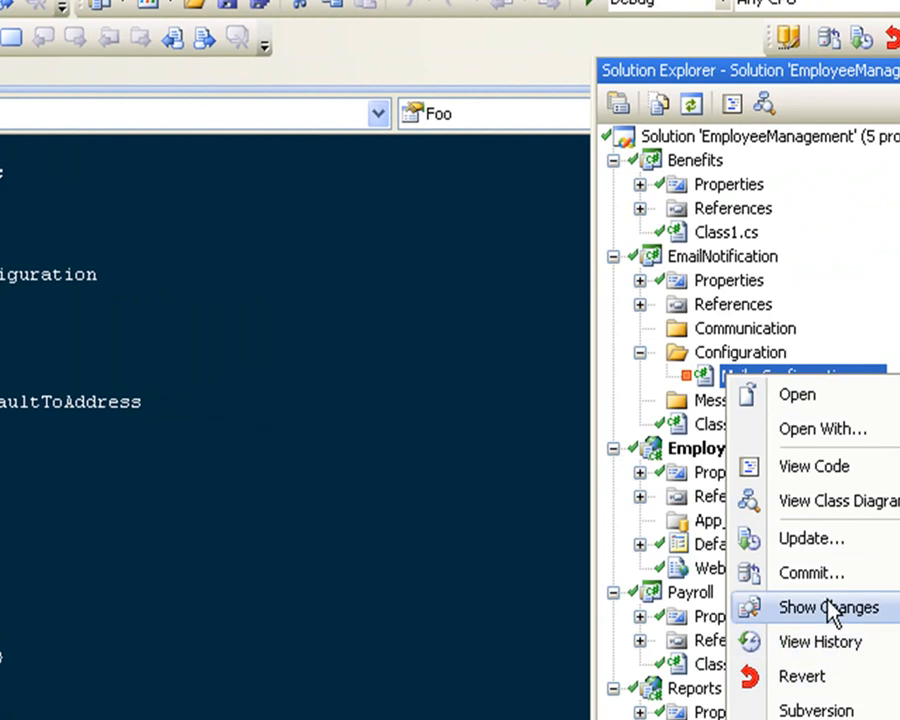
click(811, 573)
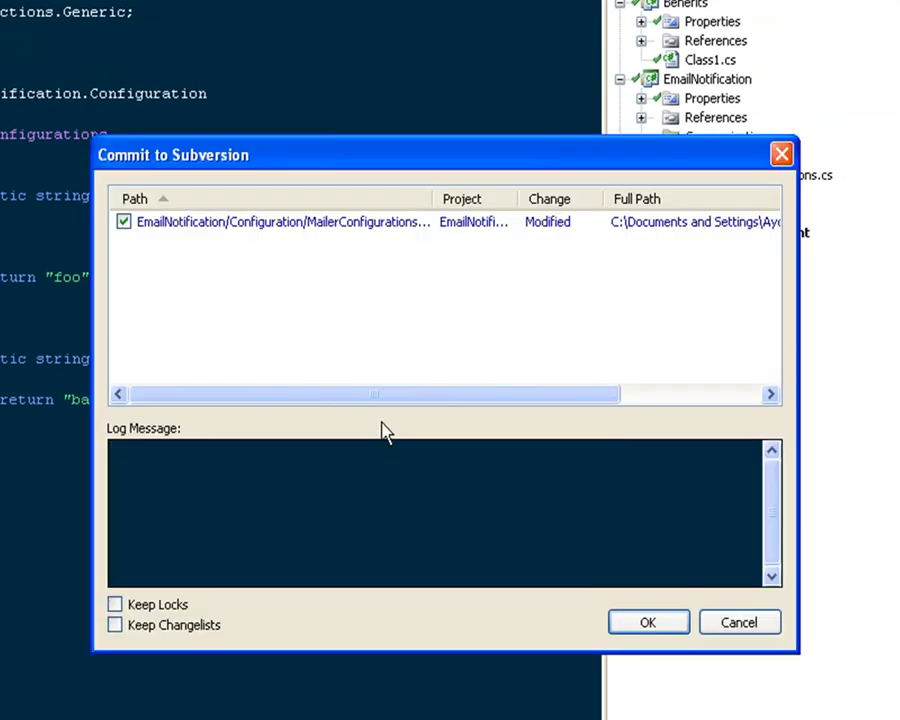
text(a)
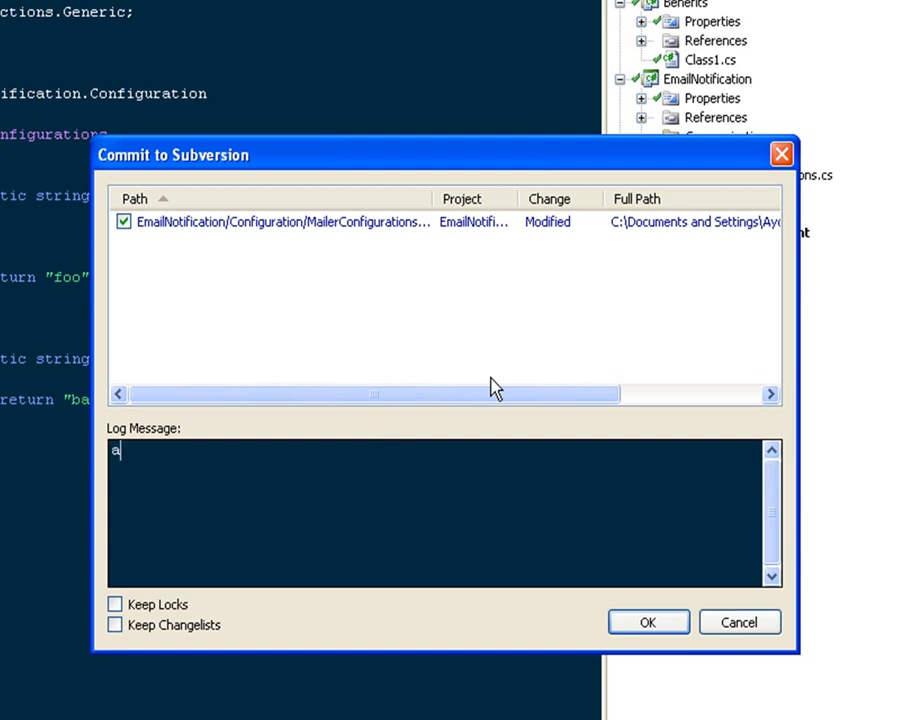
text(dd Foo)
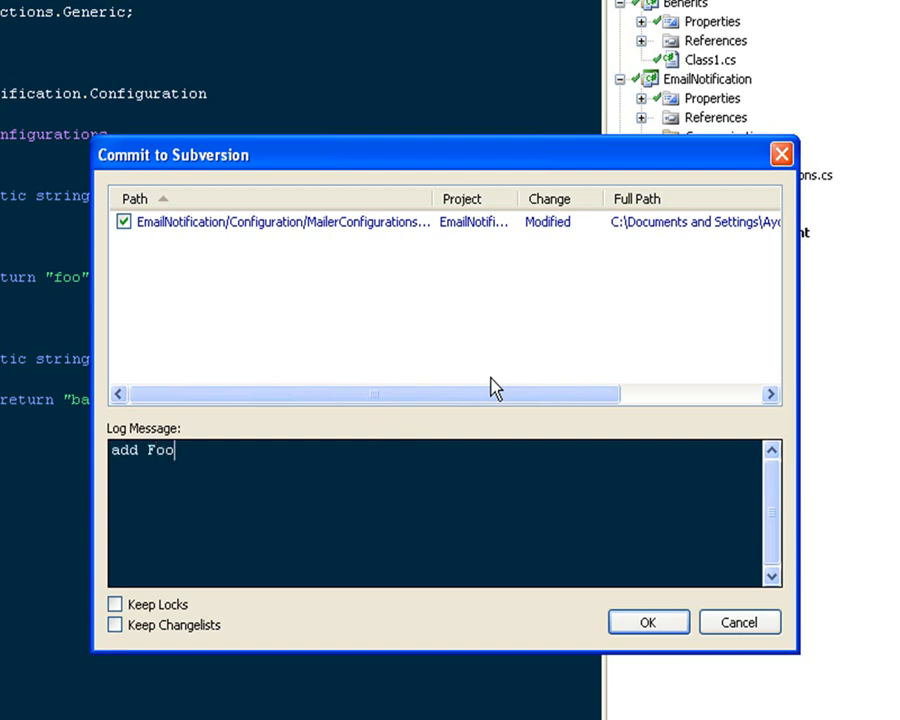
text(with some bar)
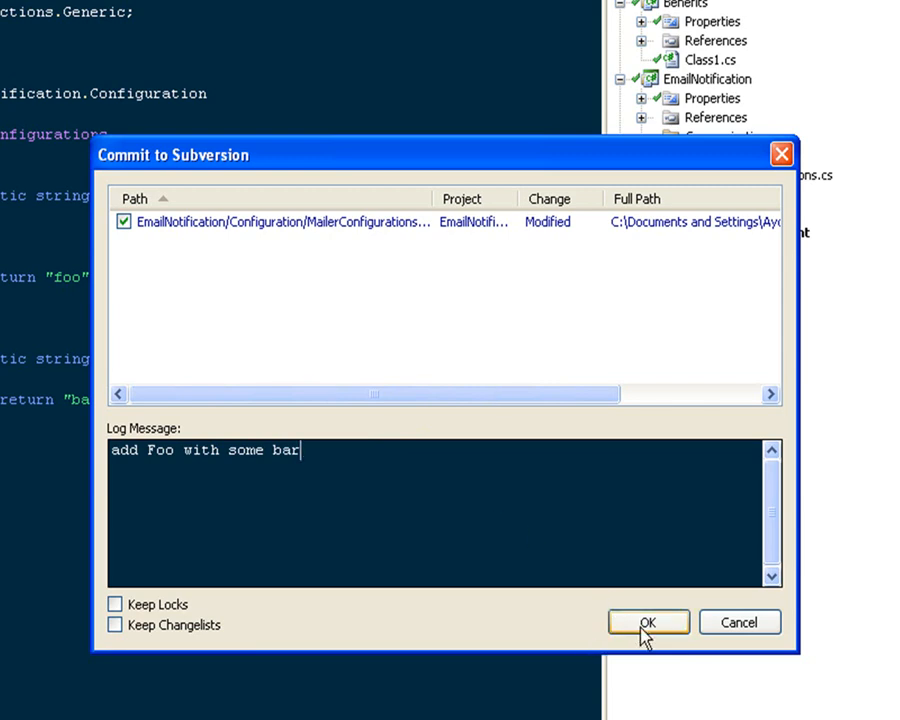
click(648, 621)
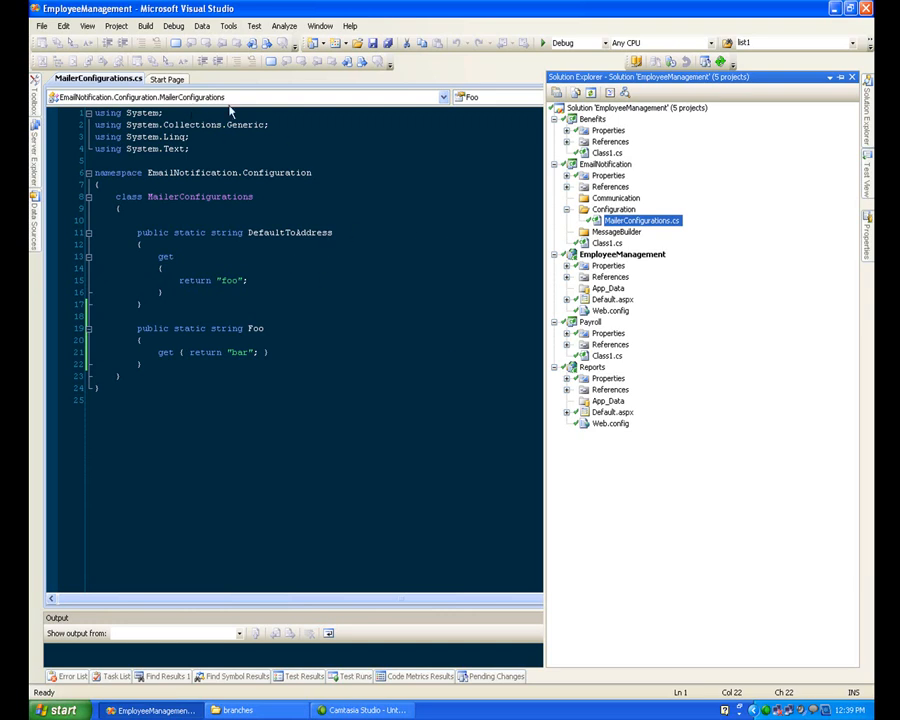
mouse_move(62, 710)
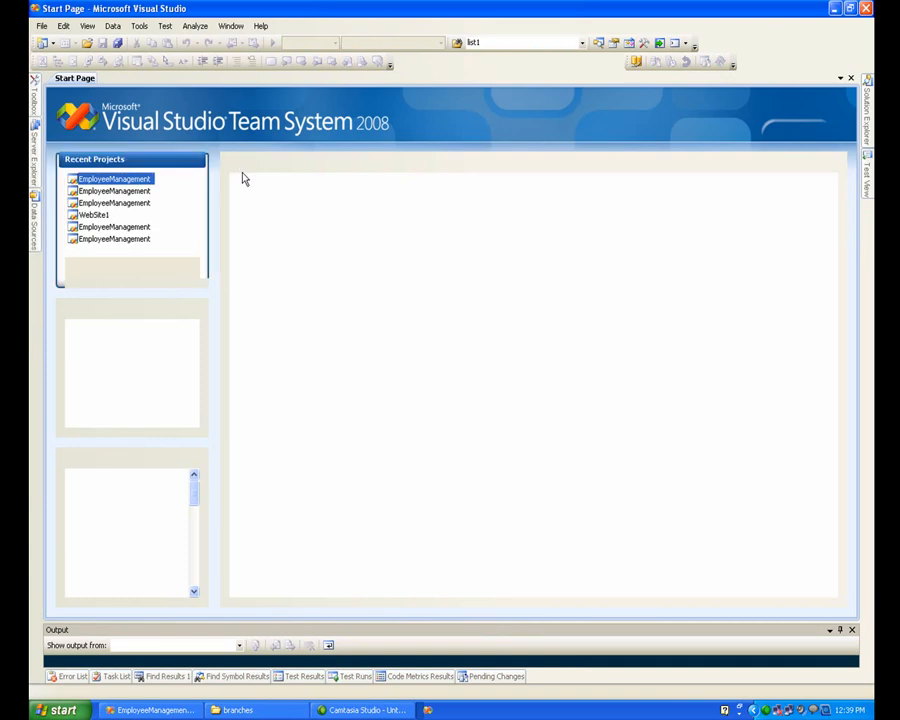
Close the solution and, after dismissing the disk browser, choose Open from Subversion
click(63, 25)
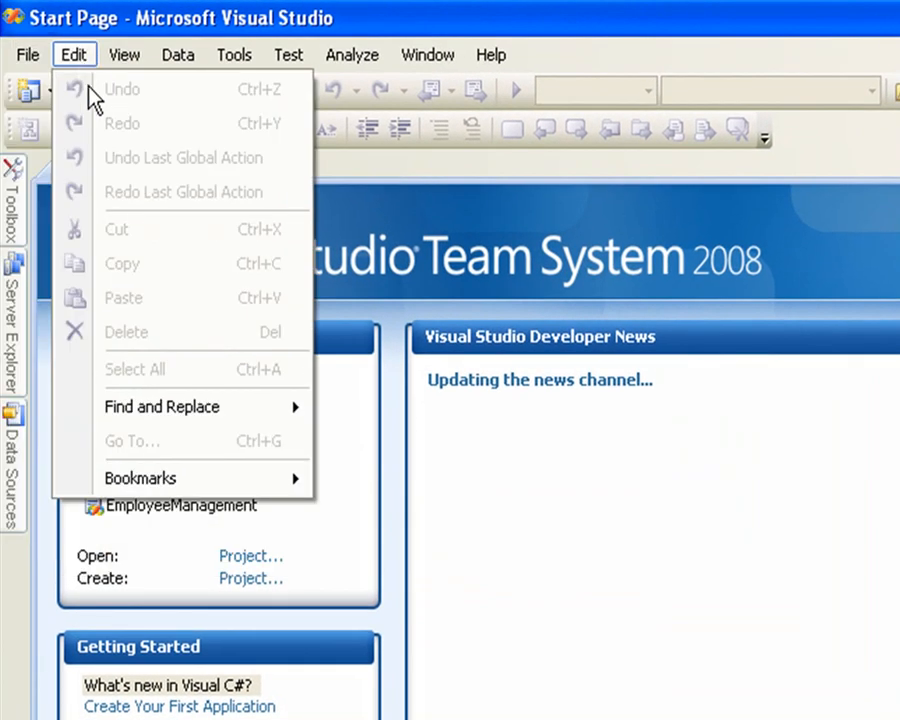
click(27, 54)
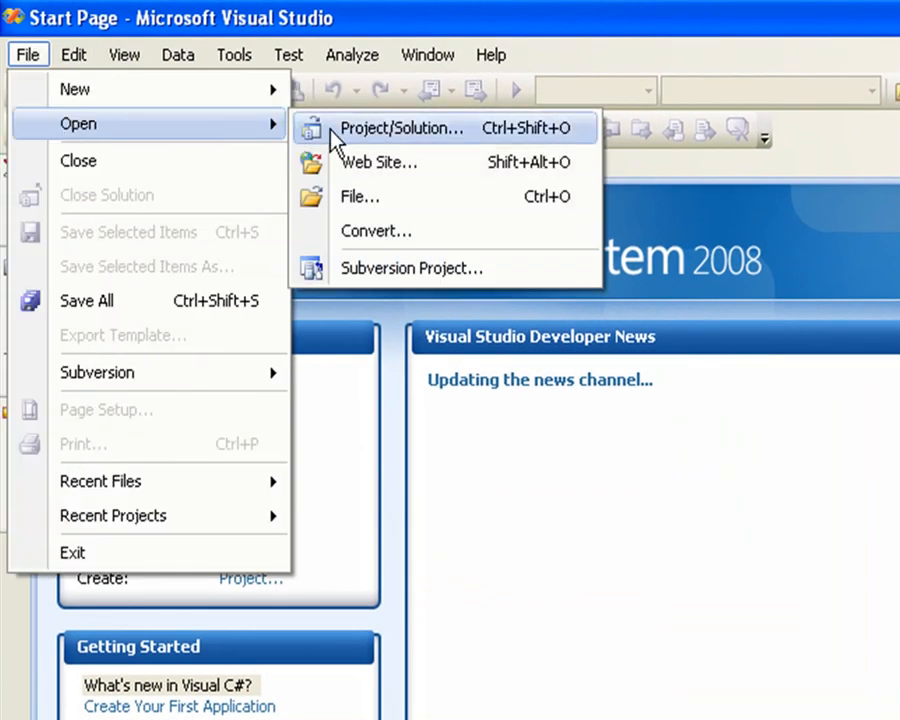
click(402, 128)
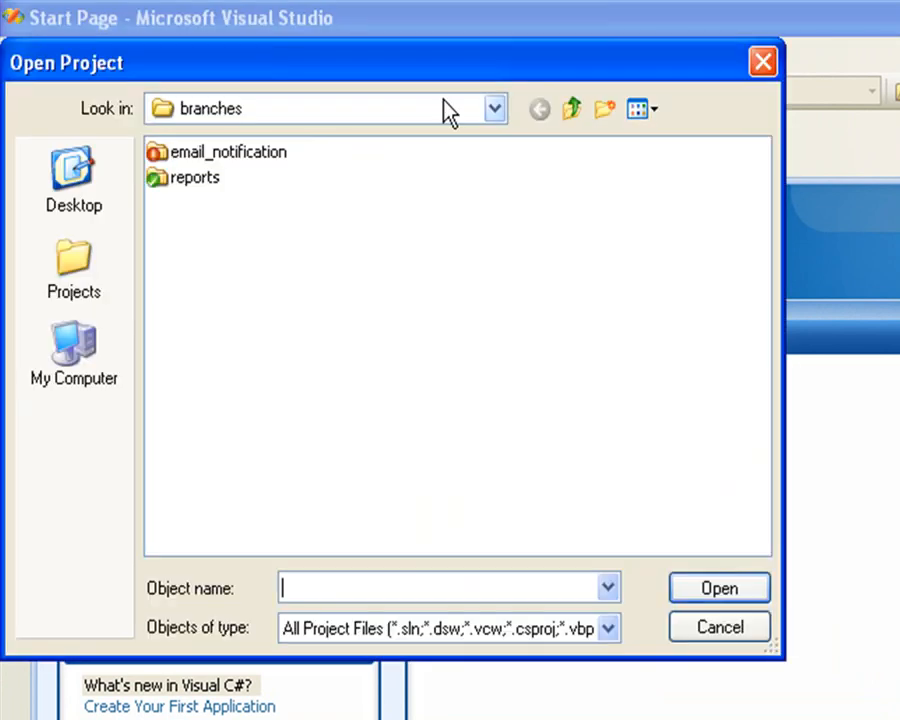
click(718, 627)
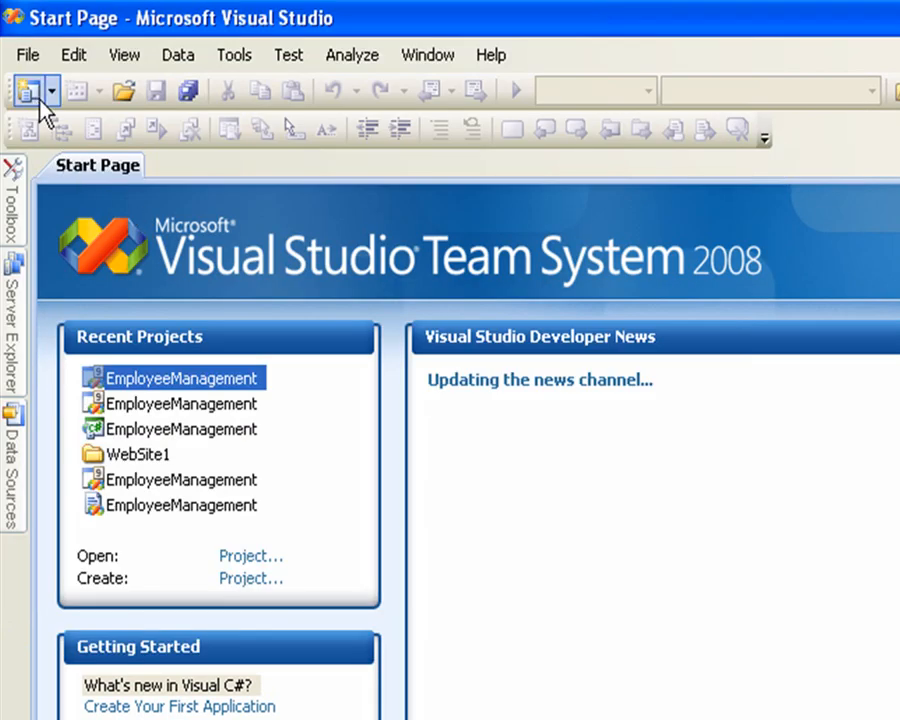
click(28, 54)
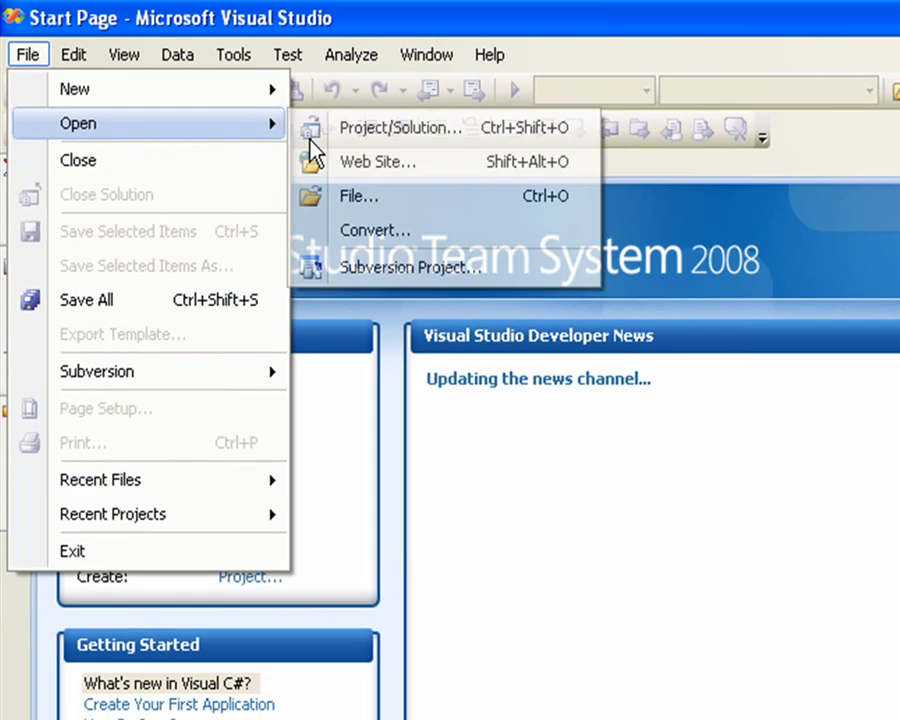
click(404, 267)
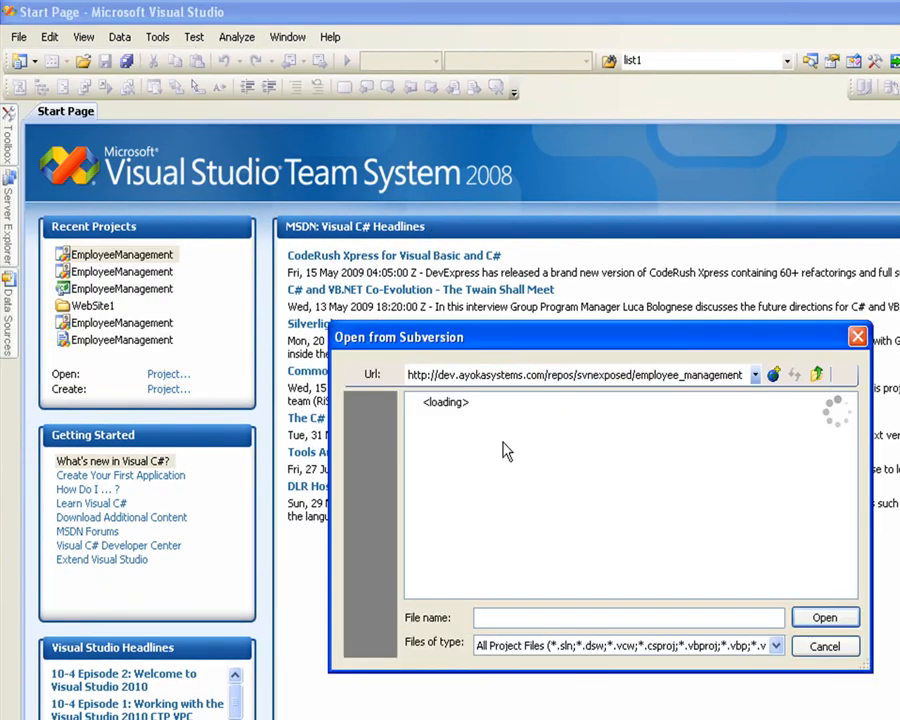
Check out EmployeeManagement.sln from the email_notification branch into the Desktop folder
click(483, 487)
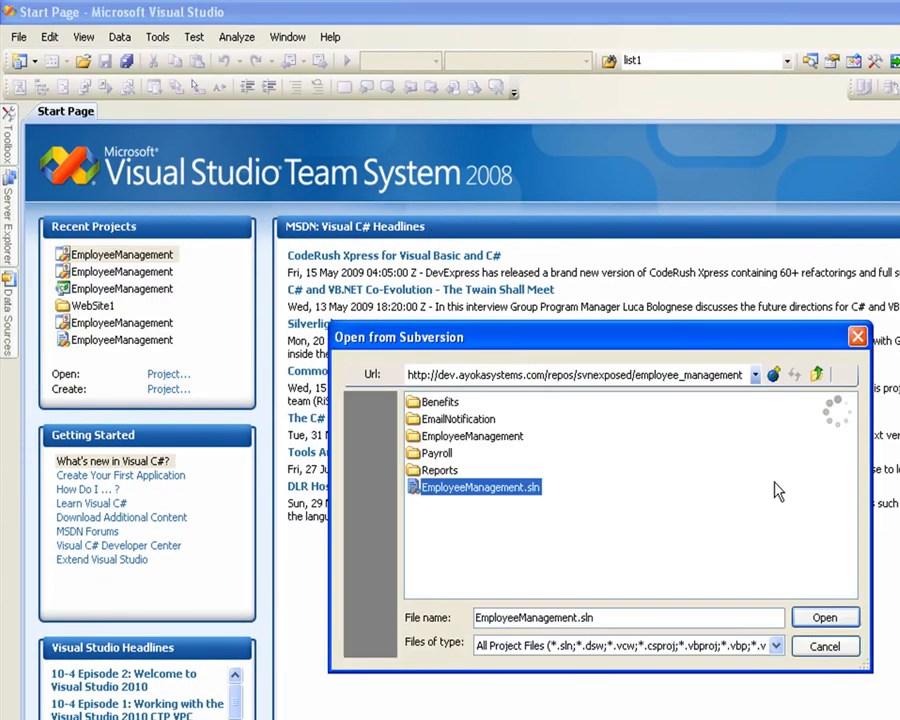
click(825, 617)
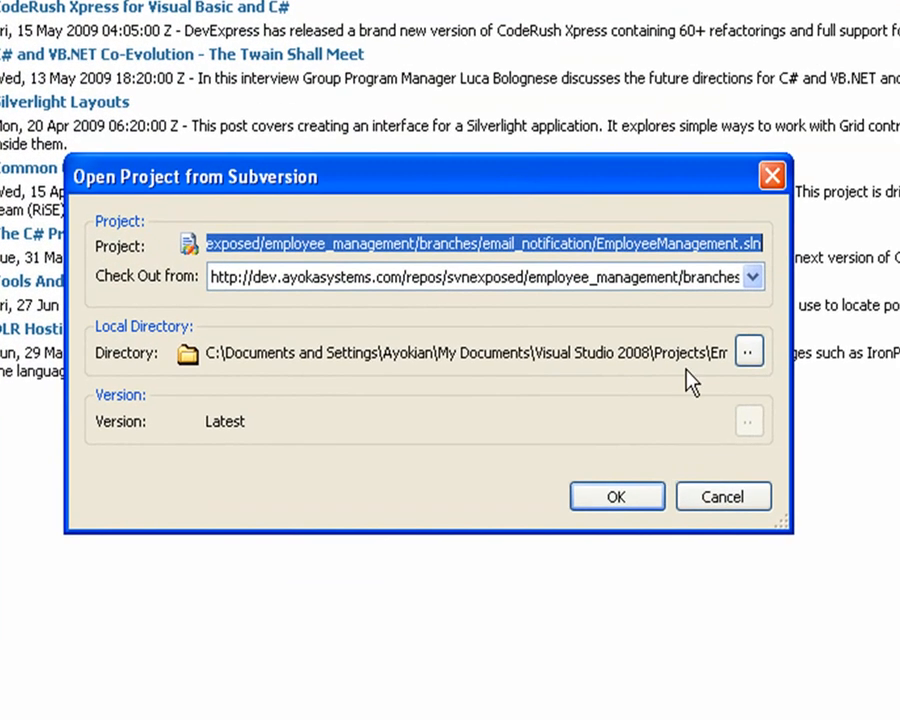
click(705, 243)
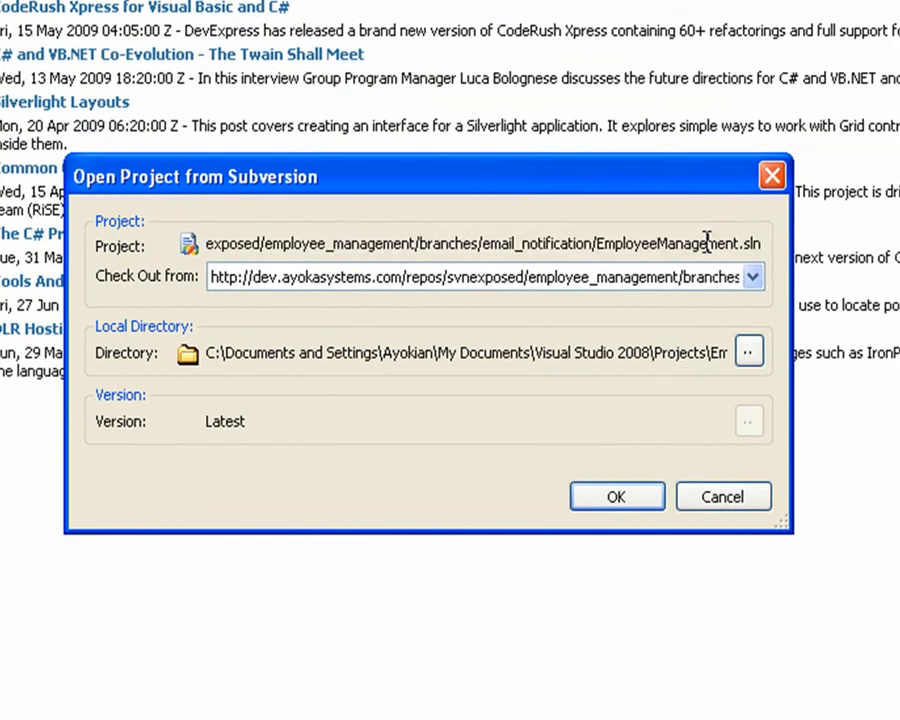
mouse_move(790, 275)
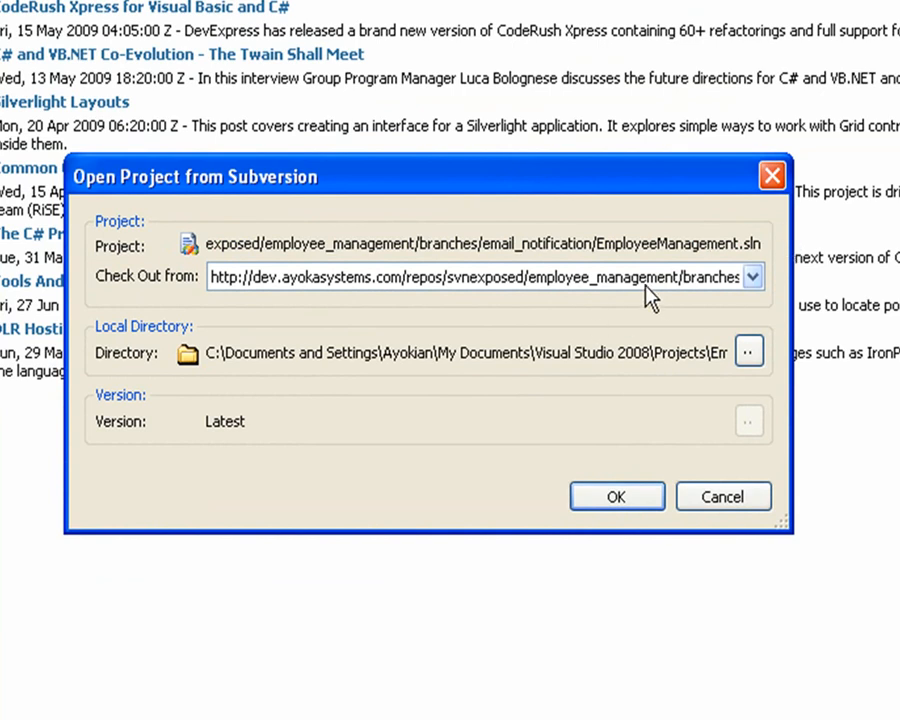
click(752, 276)
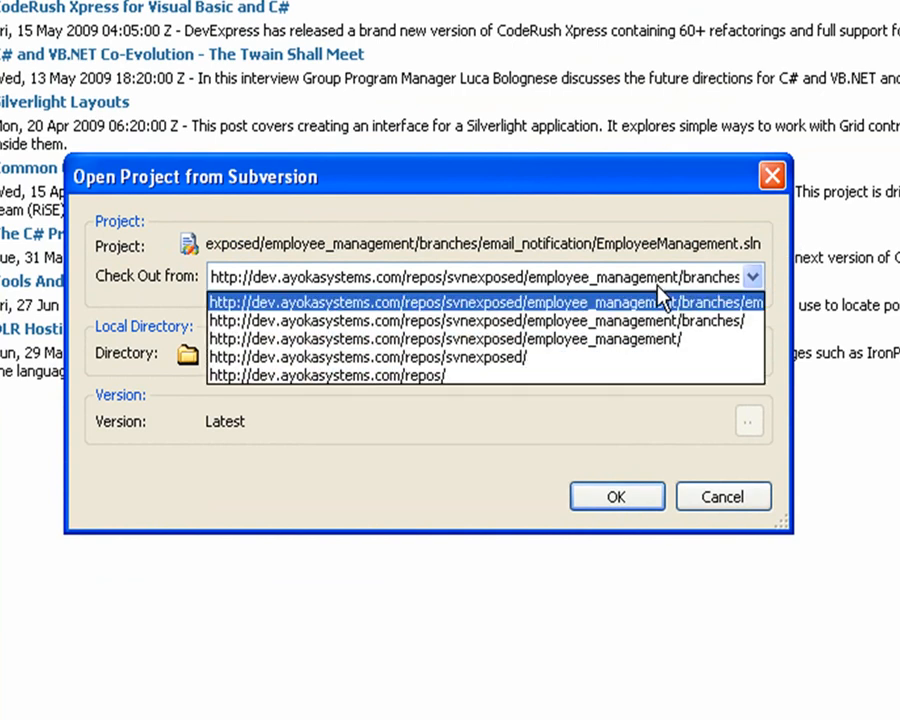
click(748, 352)
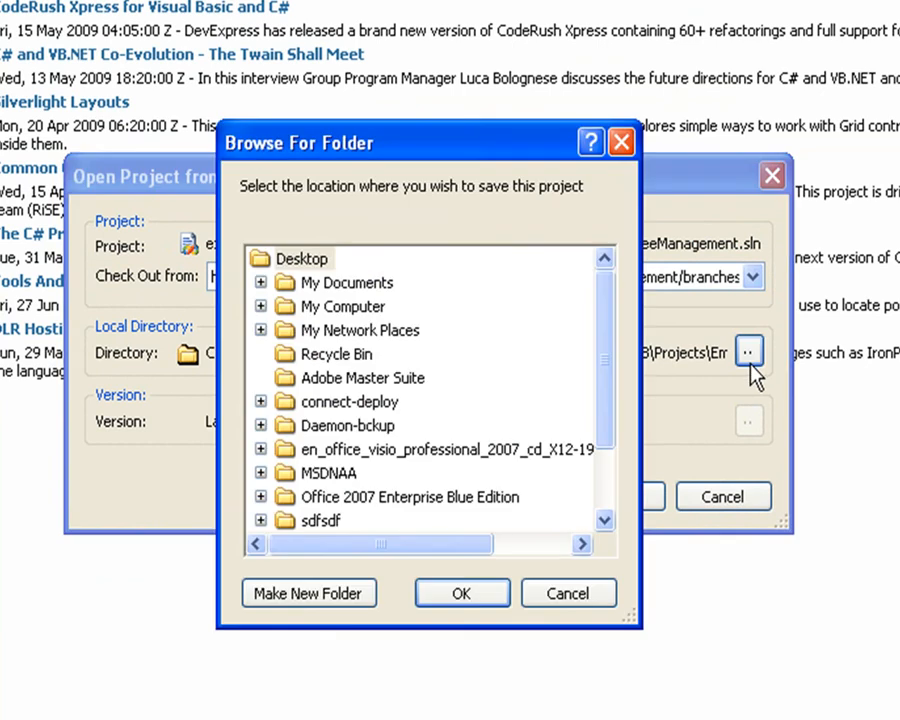
click(461, 593)
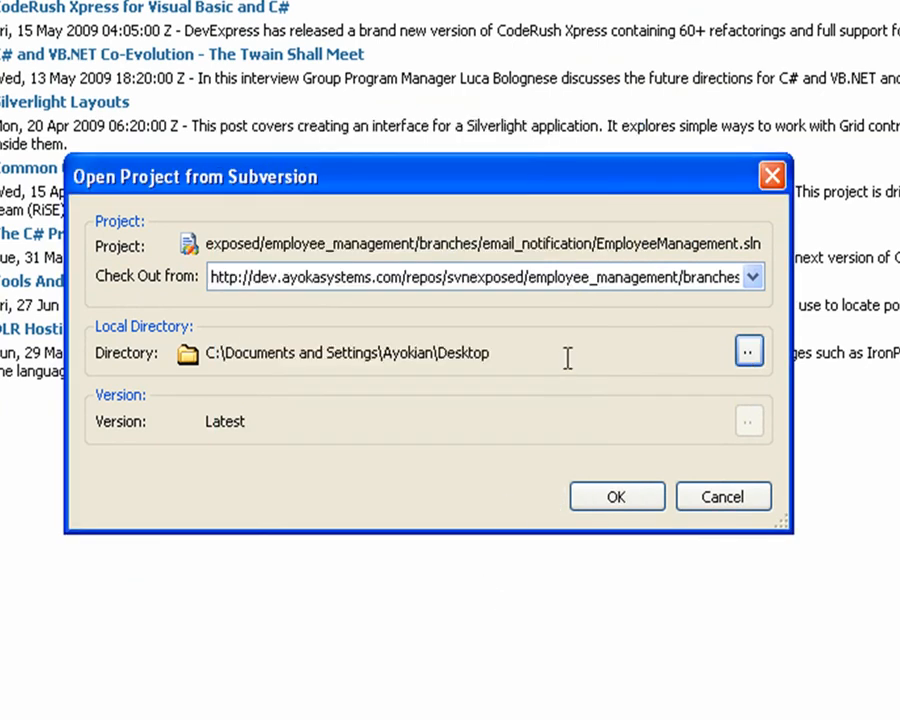
click(617, 497)
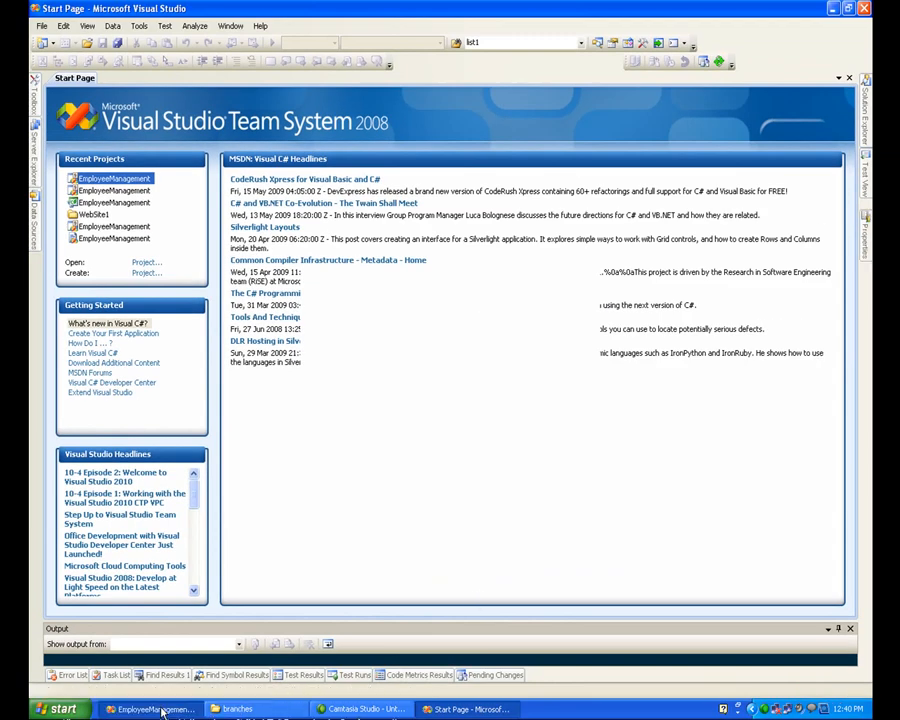
Switch to the Visual Studio window holding the Desktop checkout's five-project solution
click(150, 709)
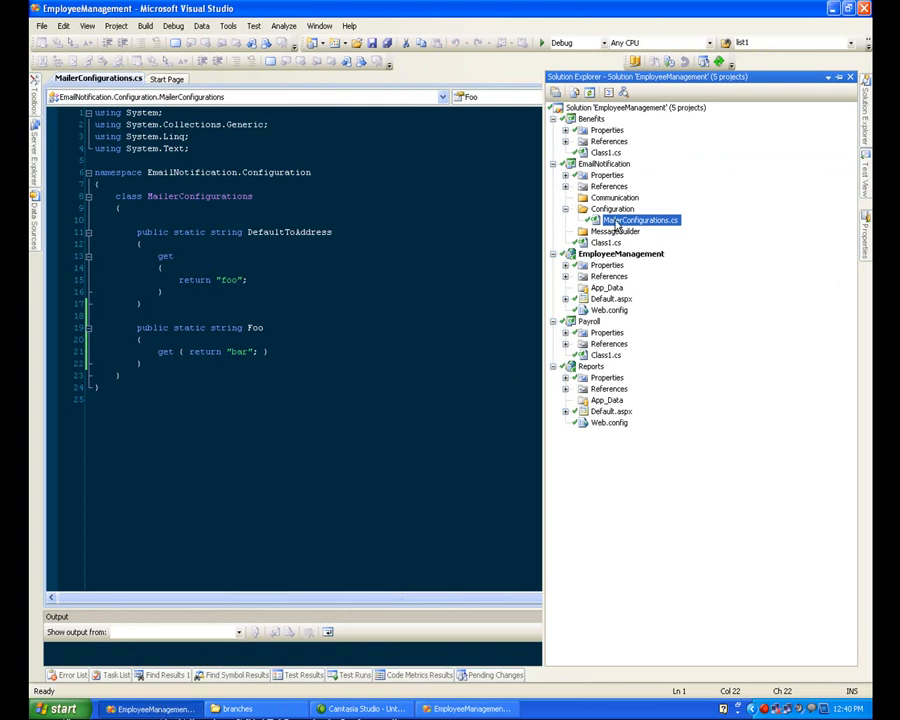
mouse_move(560, 478)
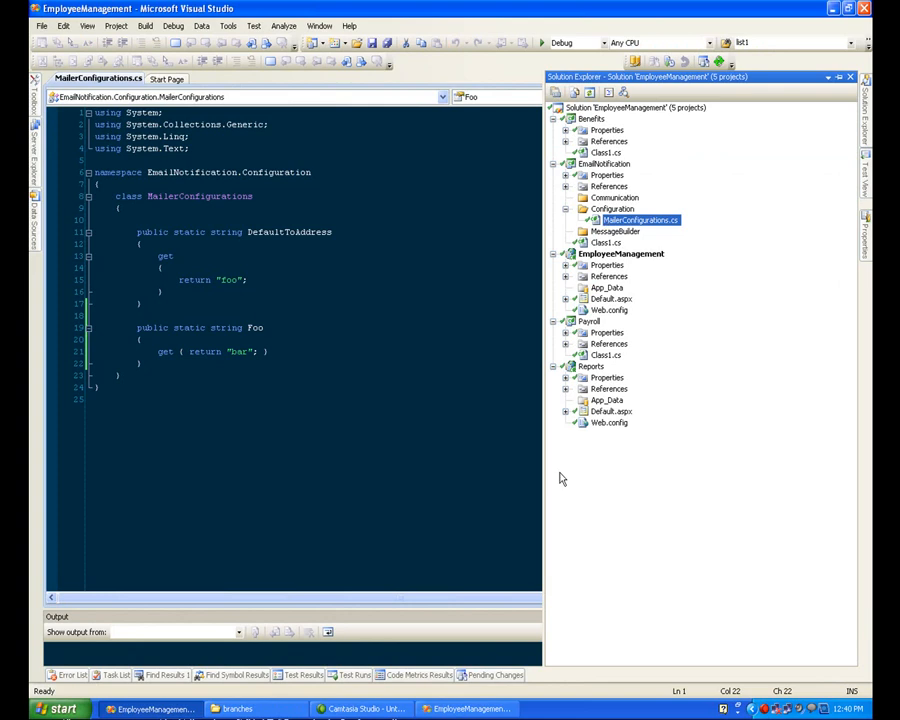
click(166, 78)
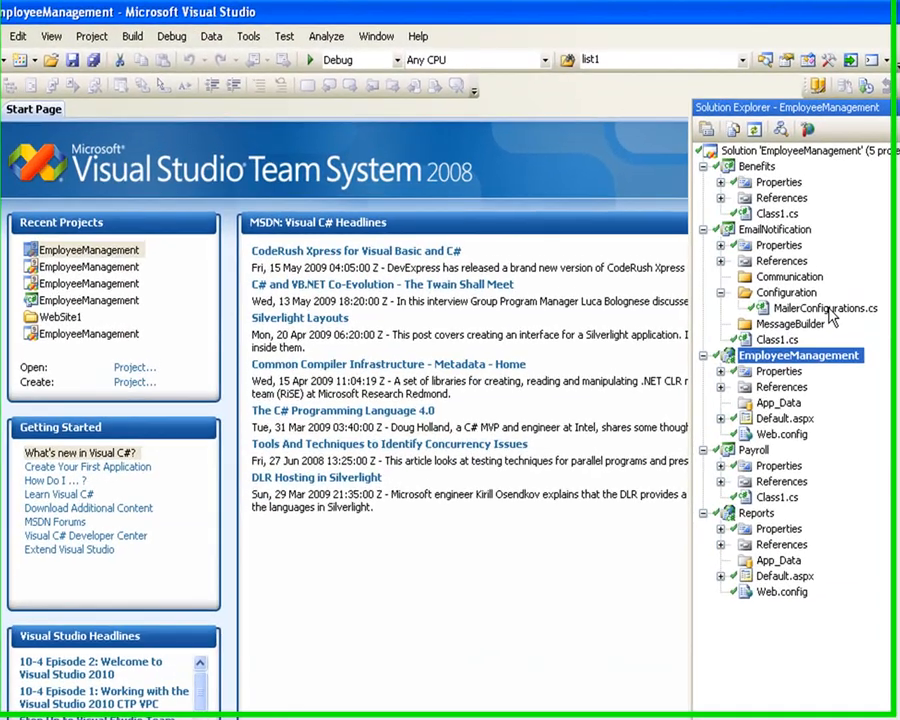
Open MailerConfigurations.cs and add public static string Bar { get { return "foo"; } }
double_click(828, 308)
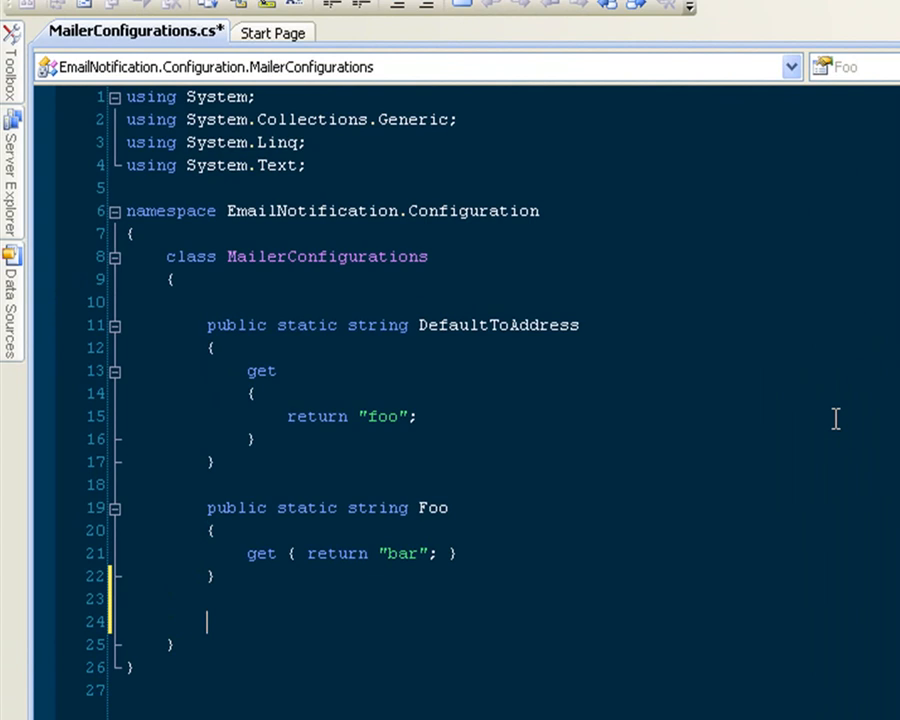
text(public static)
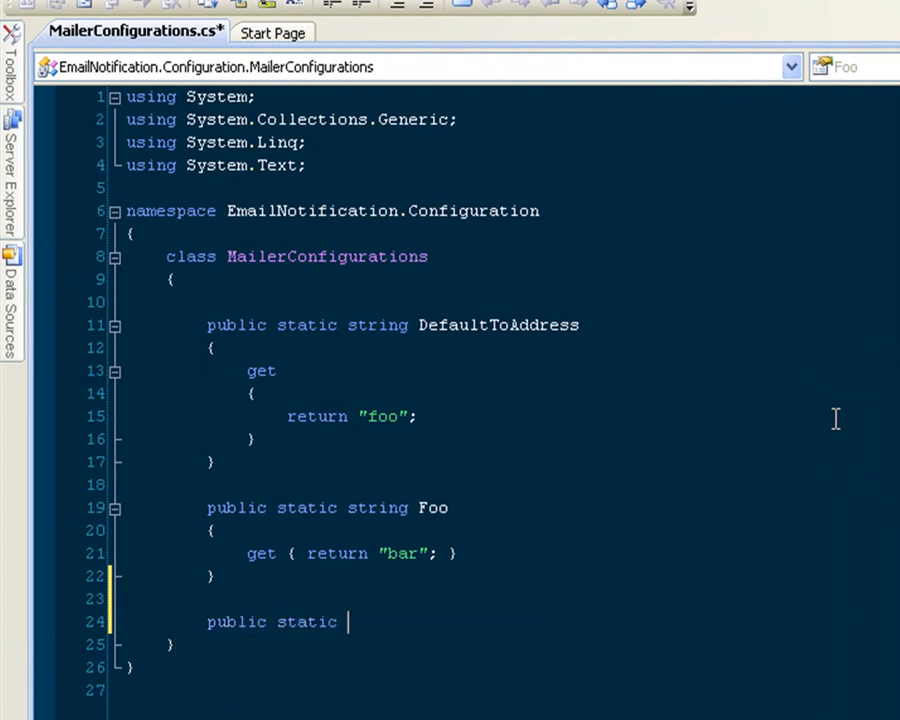
text(string)
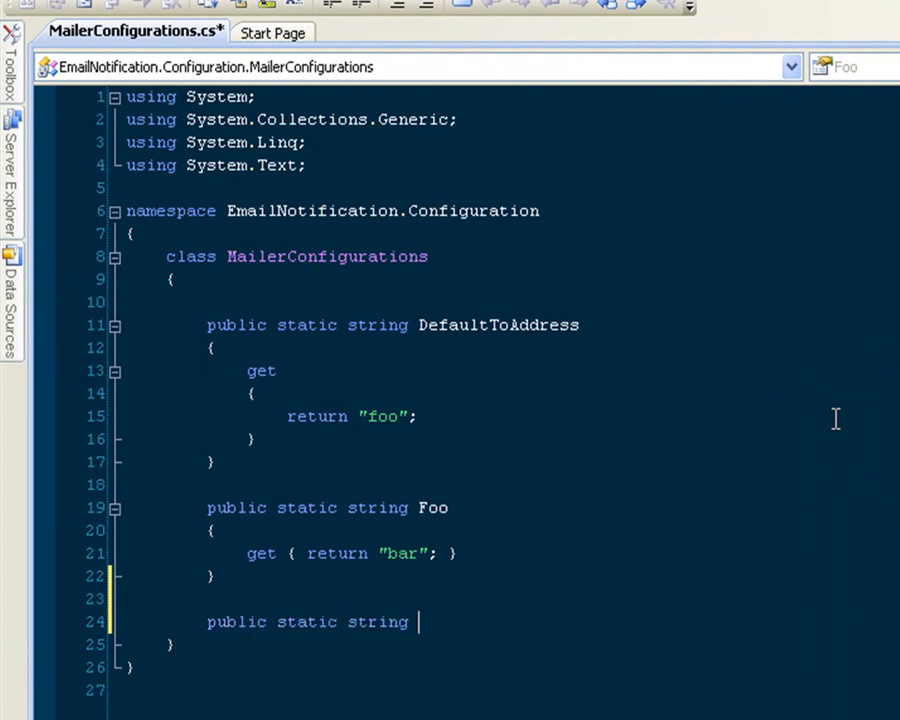
text(Bar)
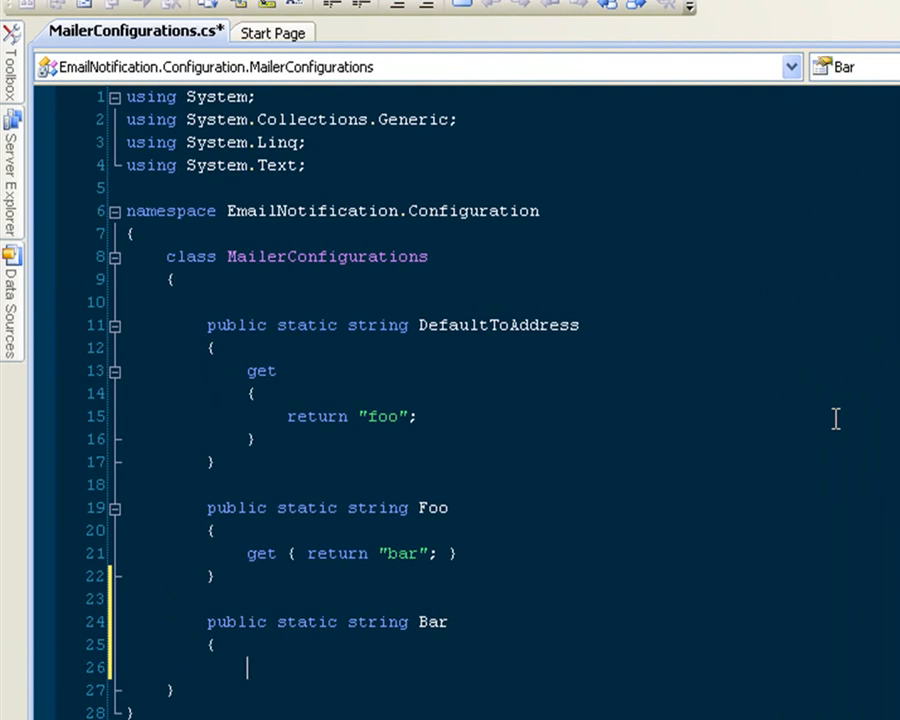
text(get { return)
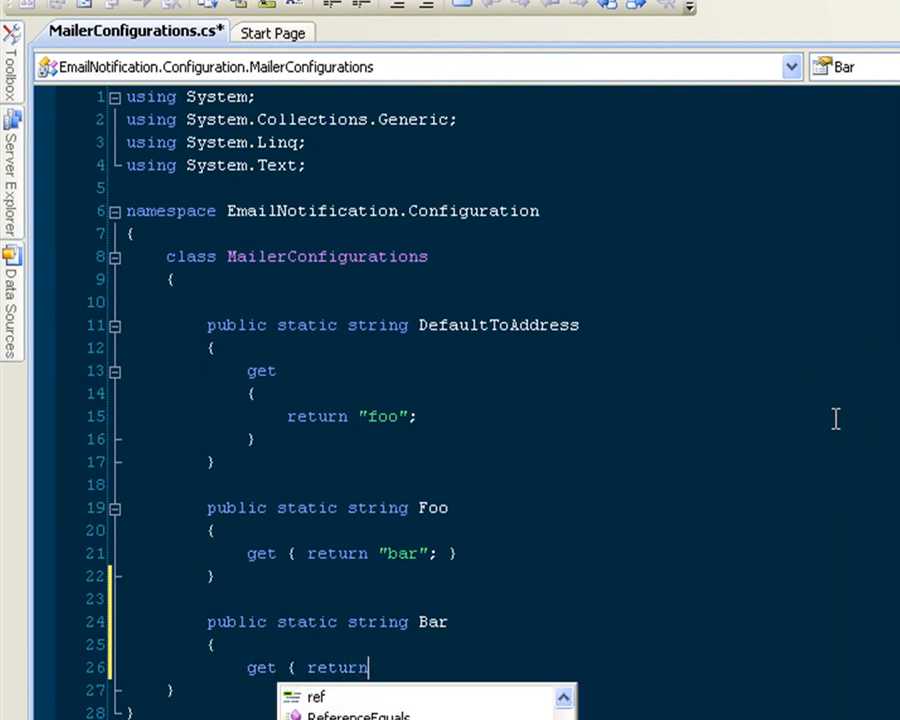
text("foo")
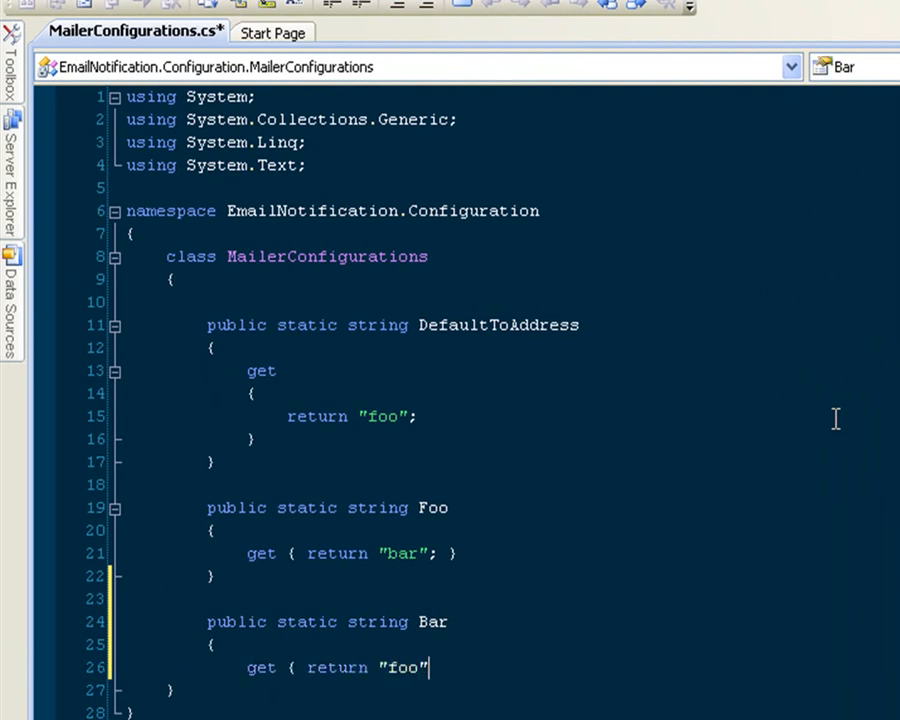
text(; ")
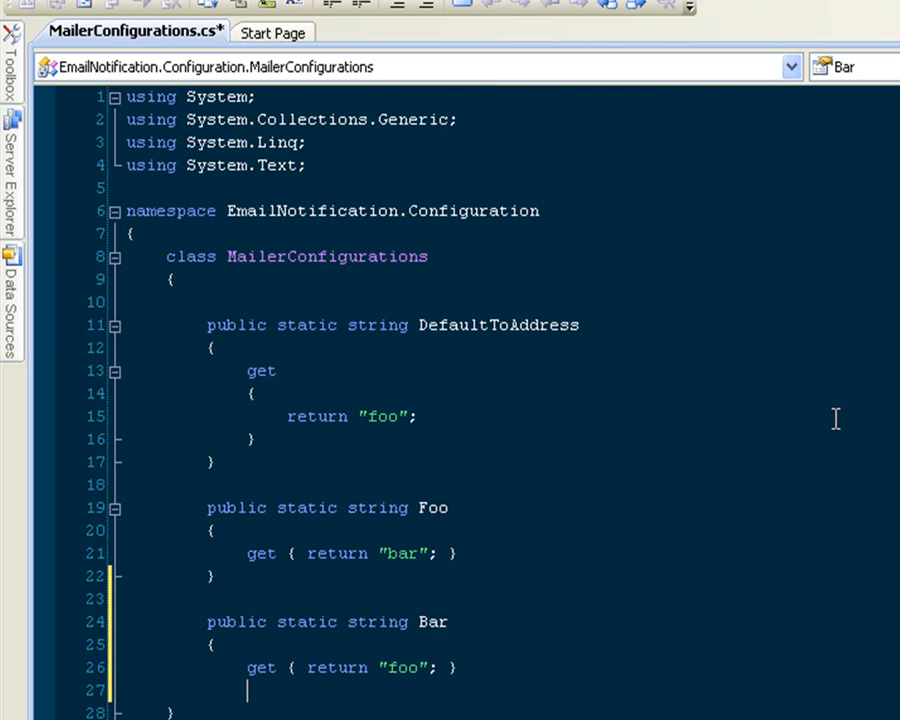
text(})
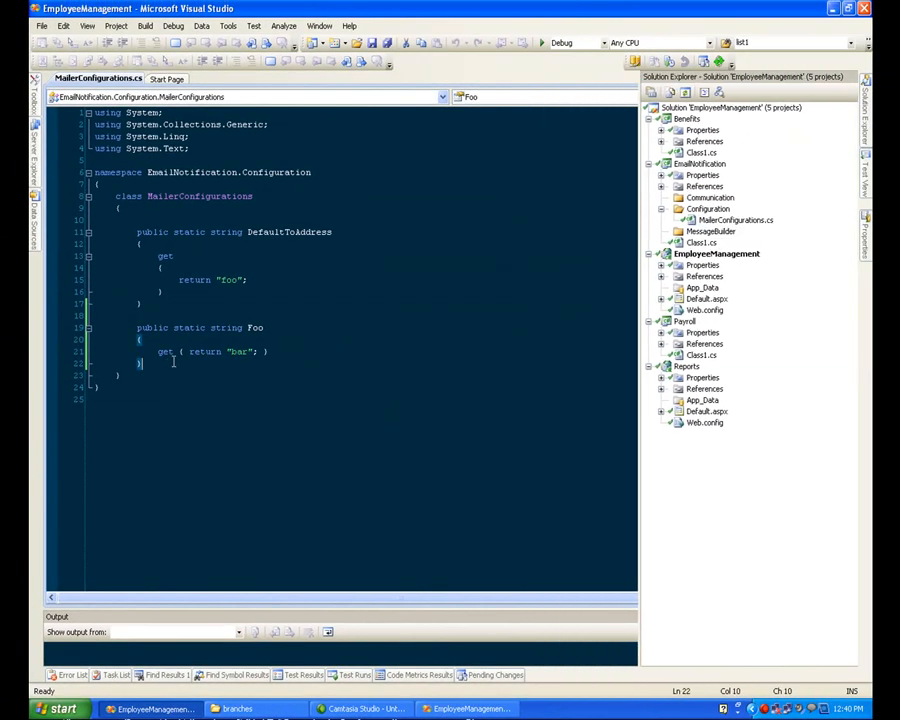
In the other copy's MailerConfigurations.cs, type a public static string Wow property returning "really?"
text(public static strri)
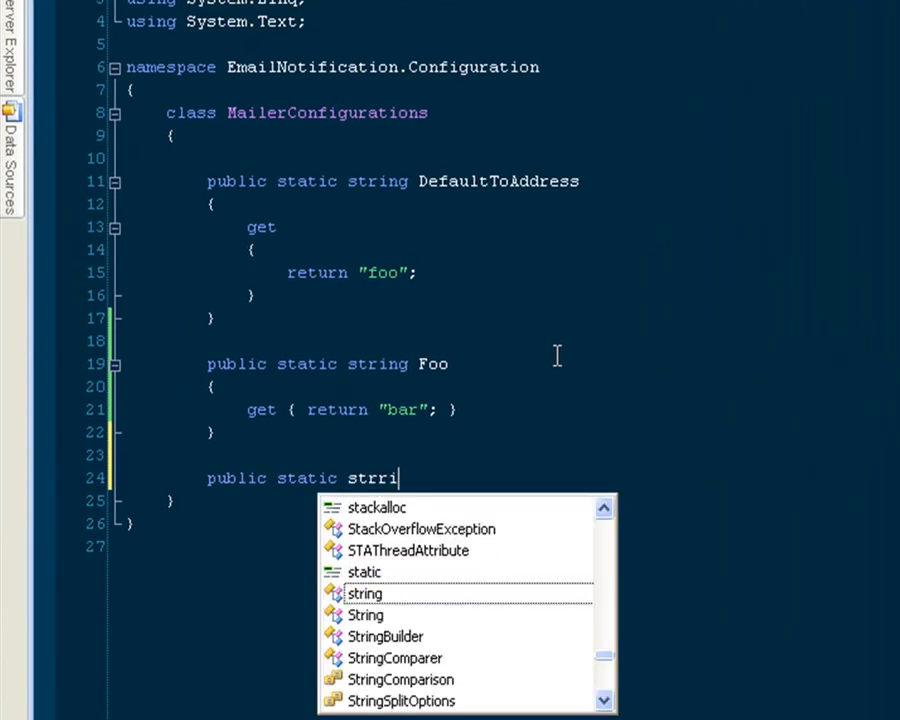
key(backspace)
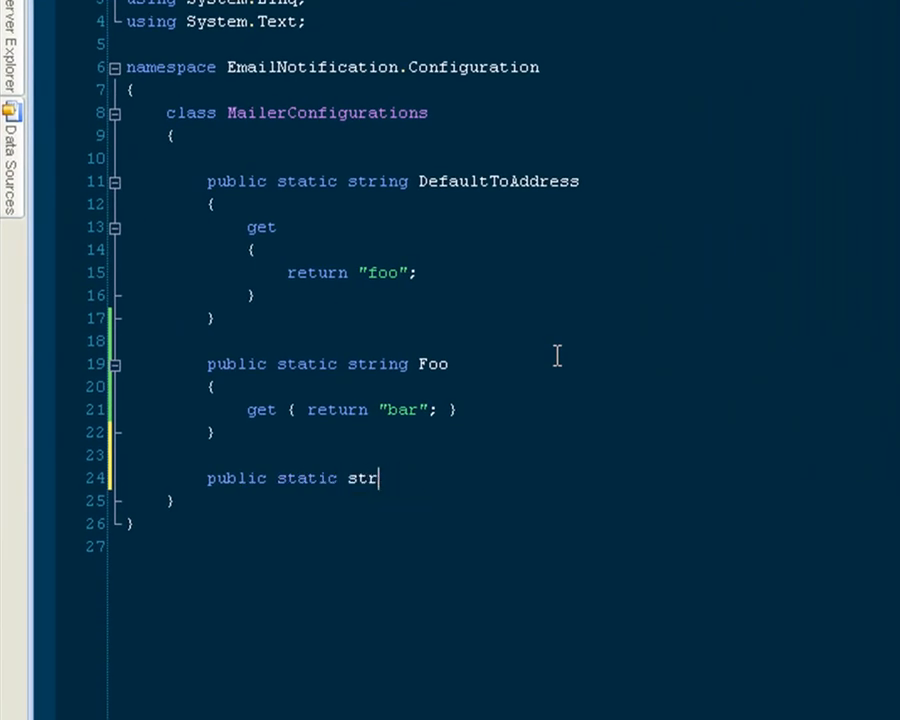
text(ing Wow)
text(get { return "really?";)
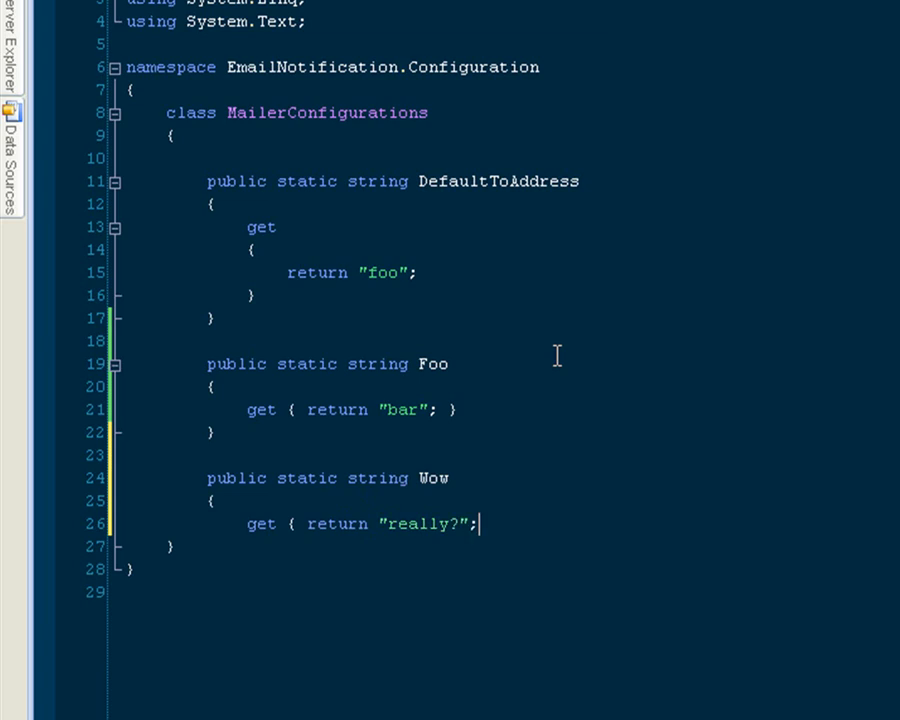
text( })
key(enter)
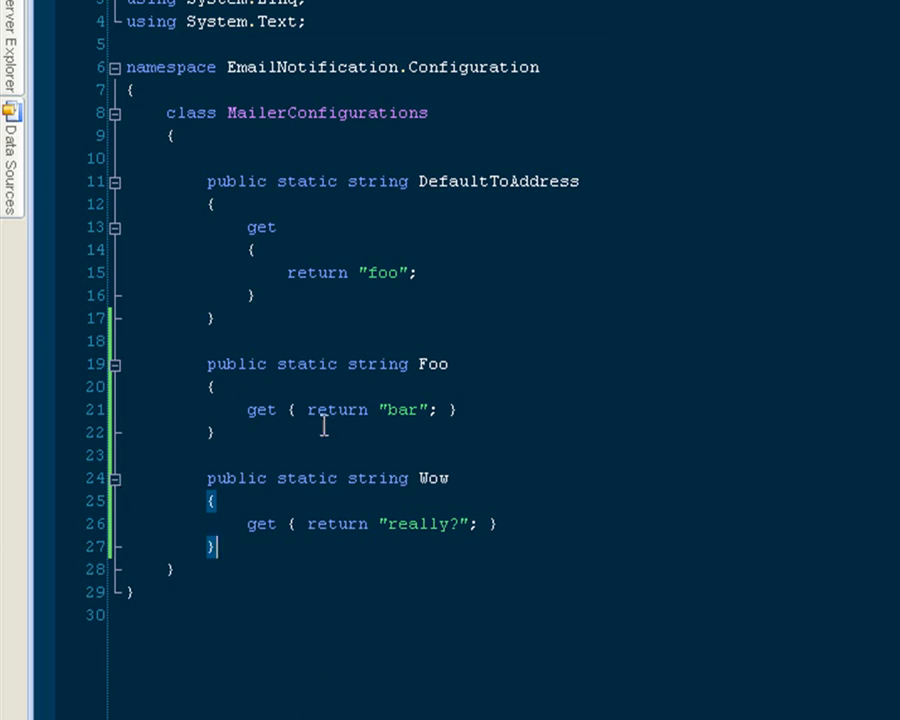
mouse_move(358, 434)
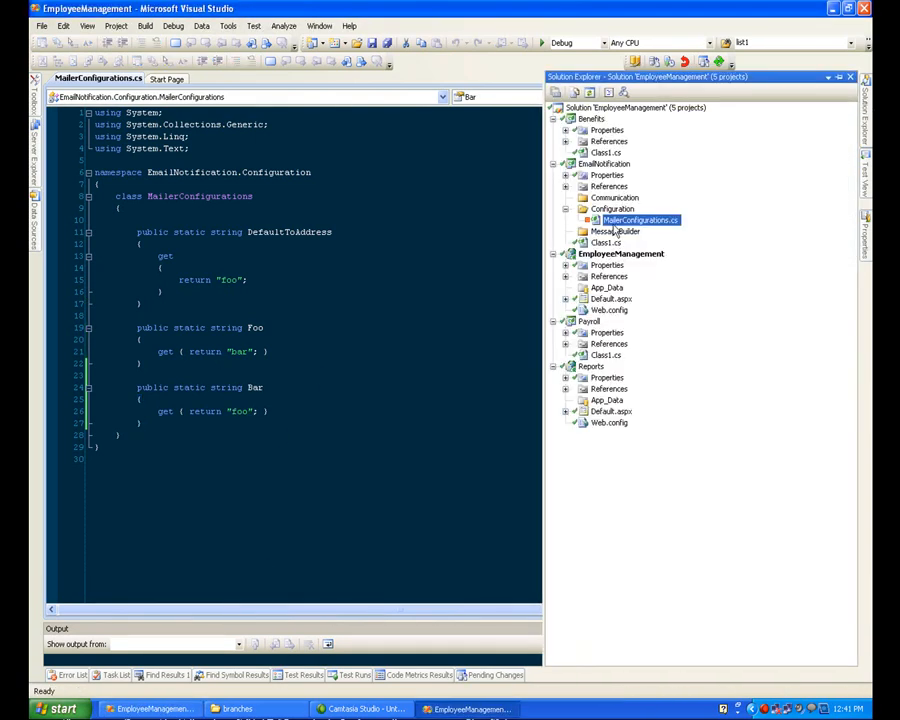
Commit MailerConfigurations.cs from Solution Explorer with the log message "hi i'm sally"
right_click(640, 220)
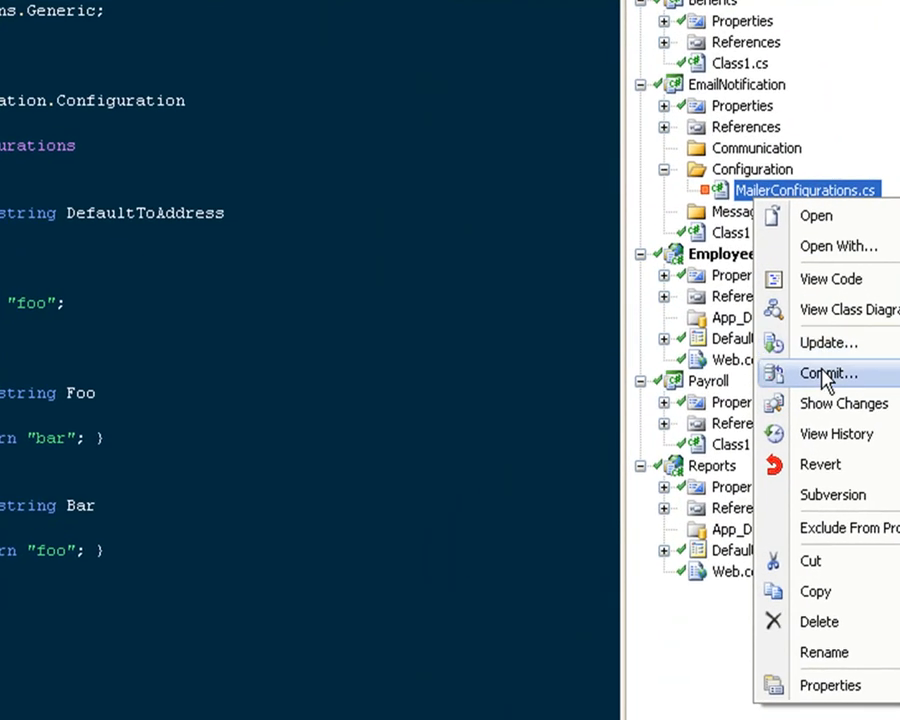
click(828, 373)
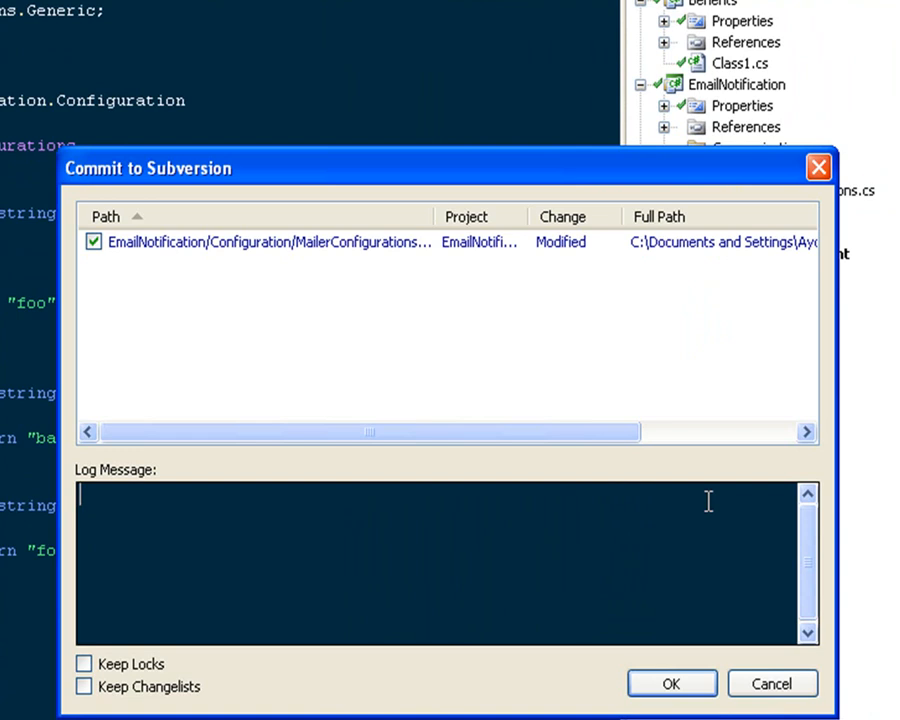
text(hi i'm sally)
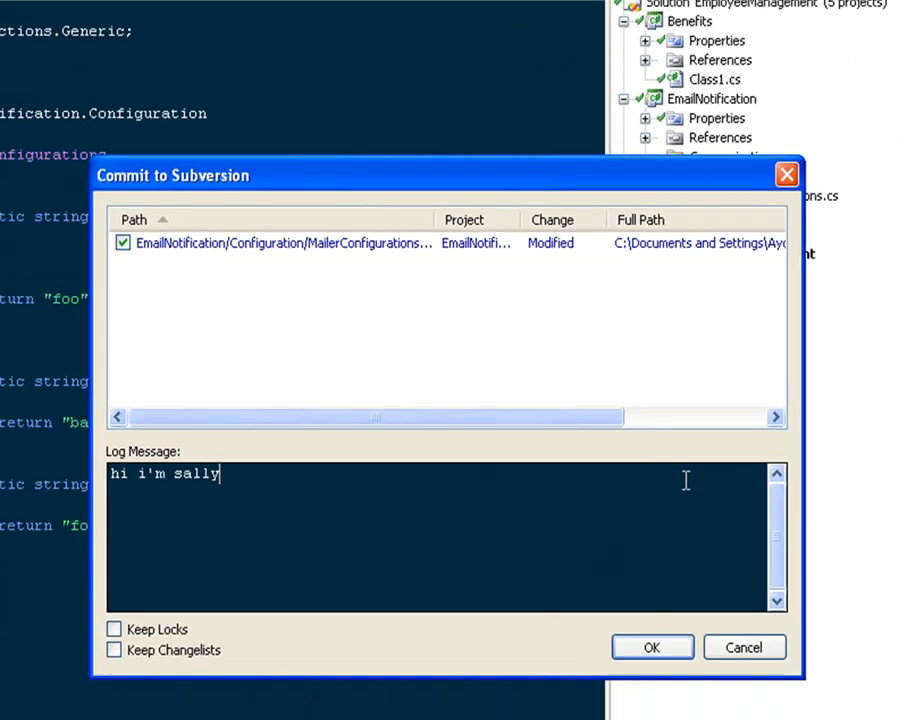
click(652, 647)
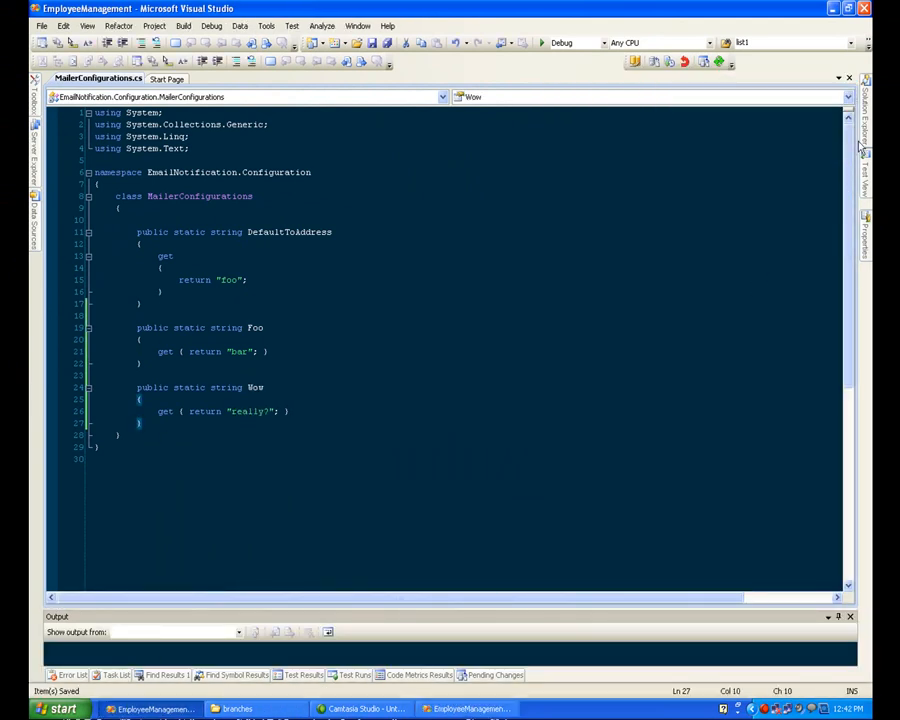
Commit the Wow copy's MailerConfigurations.cs with the message "hi I'm harry", triggering the out-of-date error
right_click(640, 220)
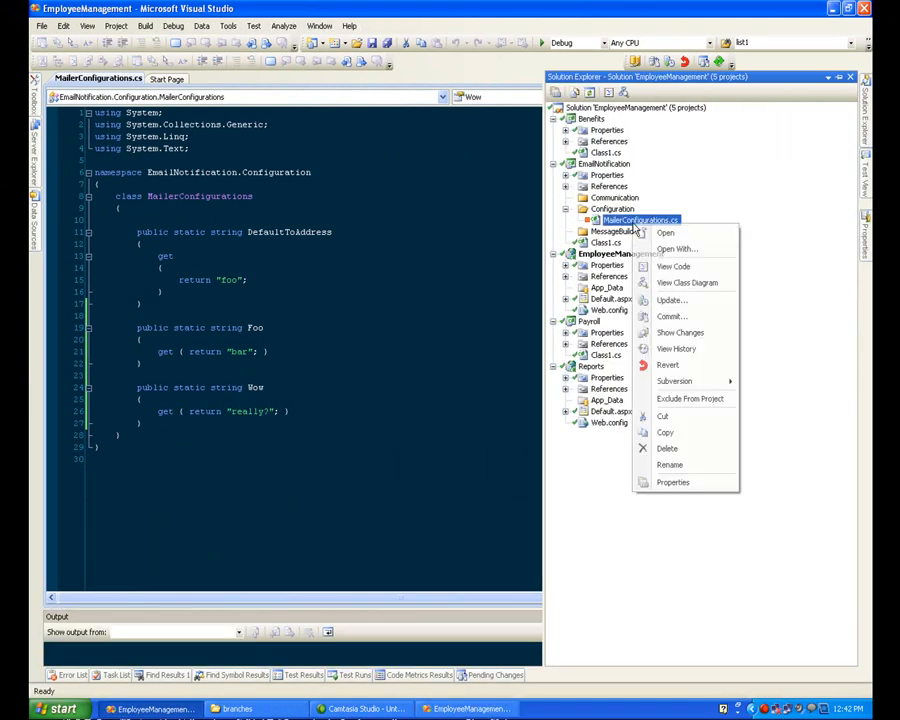
click(671, 316)
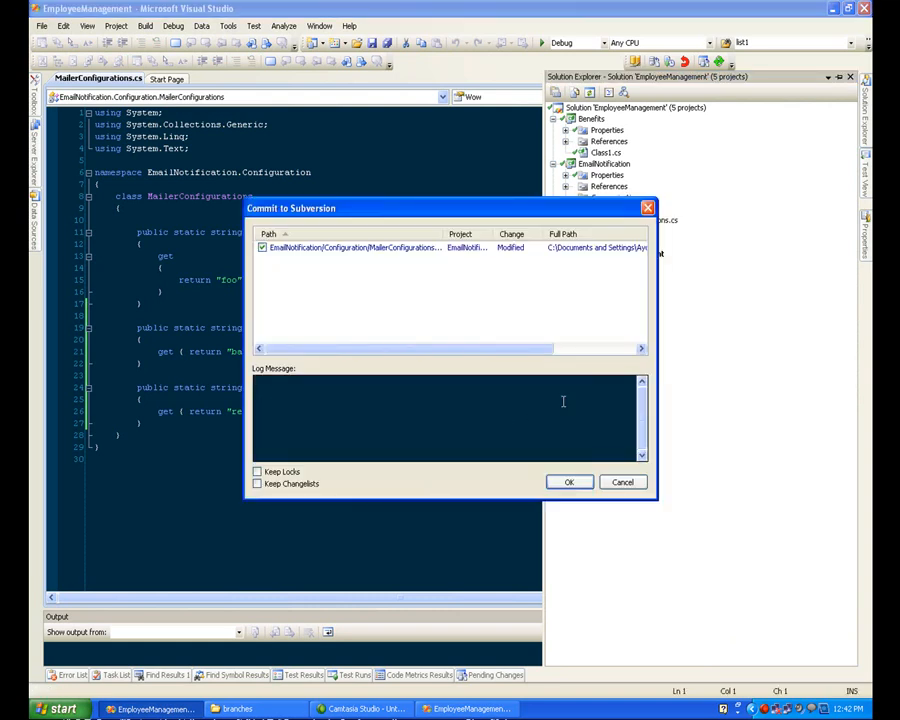
text(hi I'm)
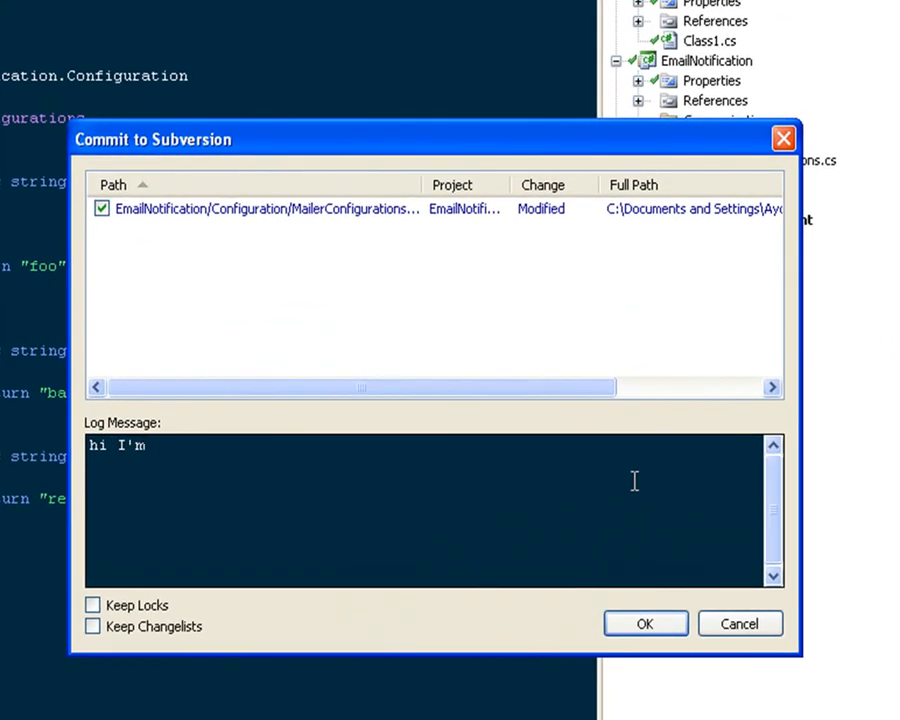
text(ha)
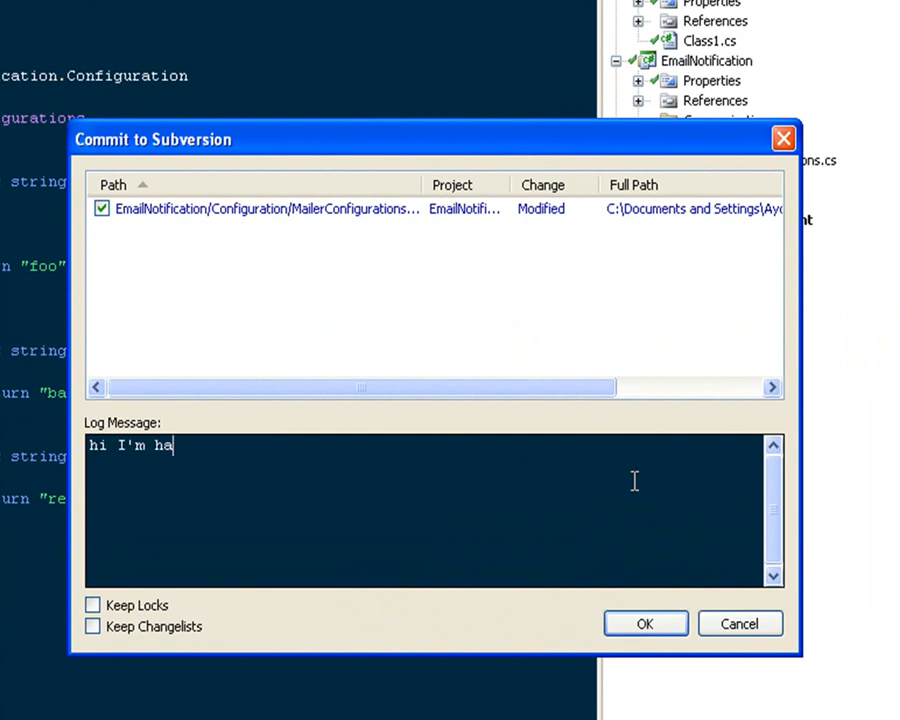
text(rry)
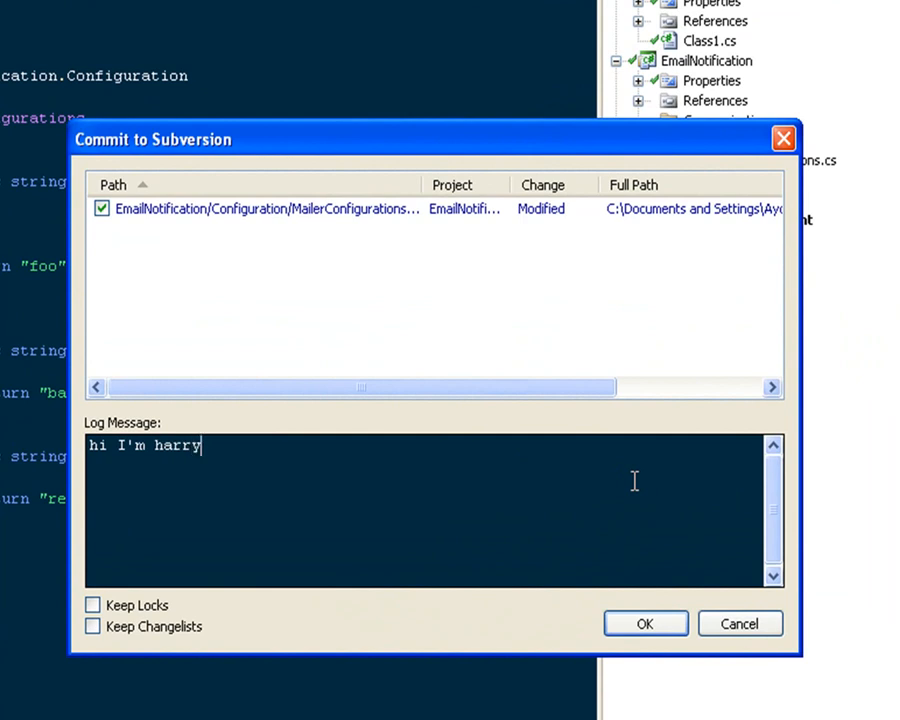
click(645, 623)
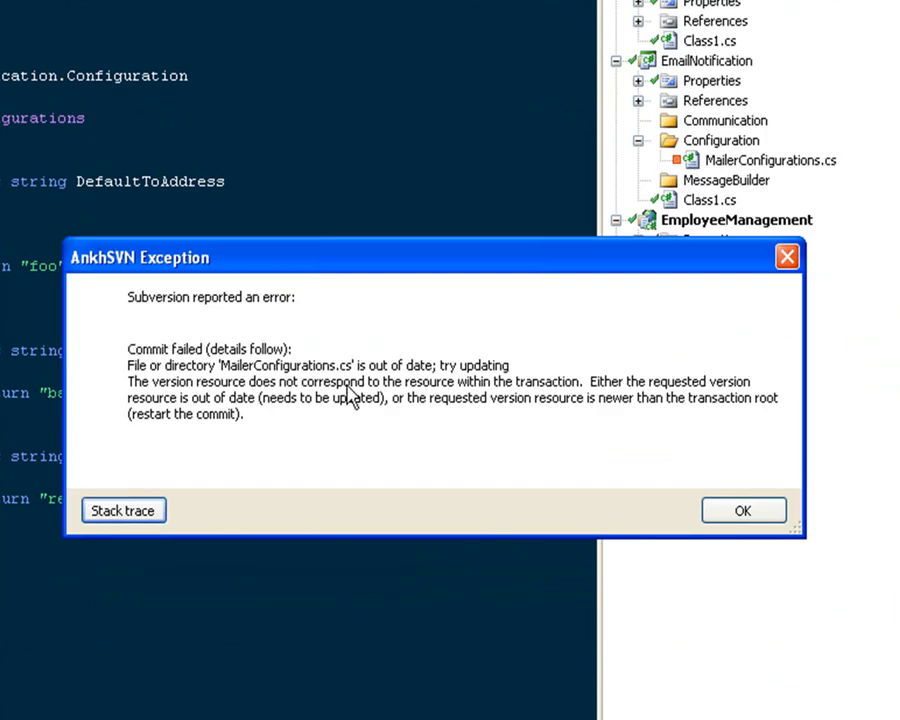
mouse_move(738, 560)
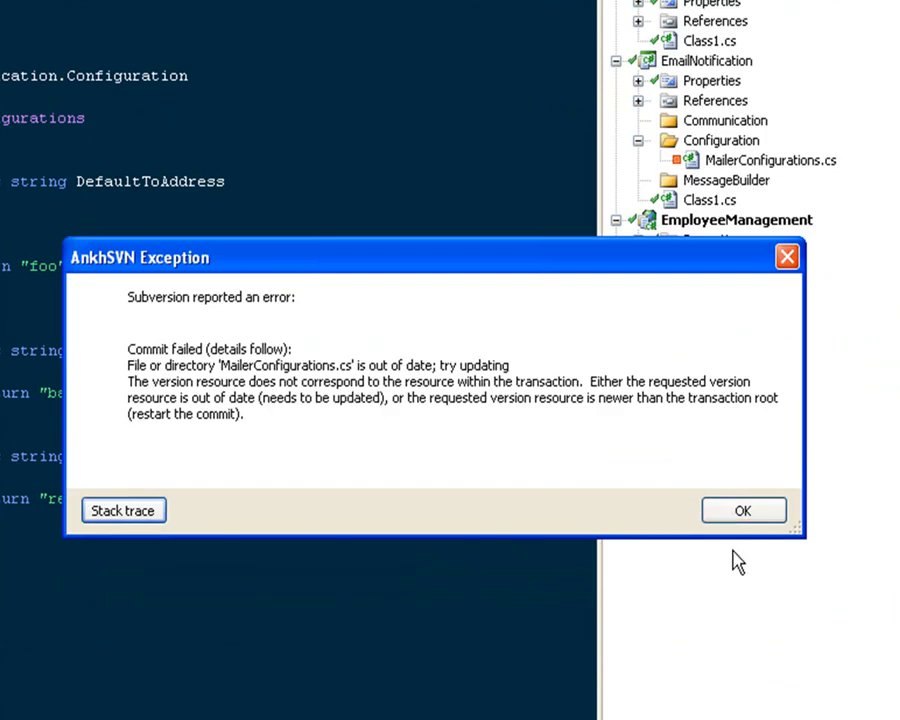
mouse_move(722, 535)
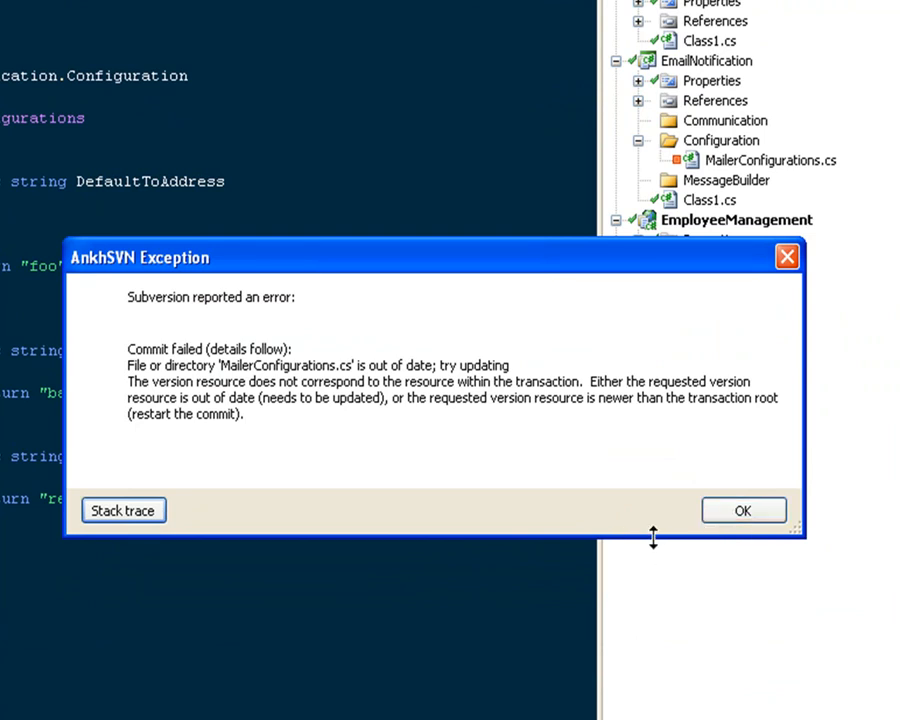
Dismiss the AnkhSVN Exception dialog with OK
click(743, 510)
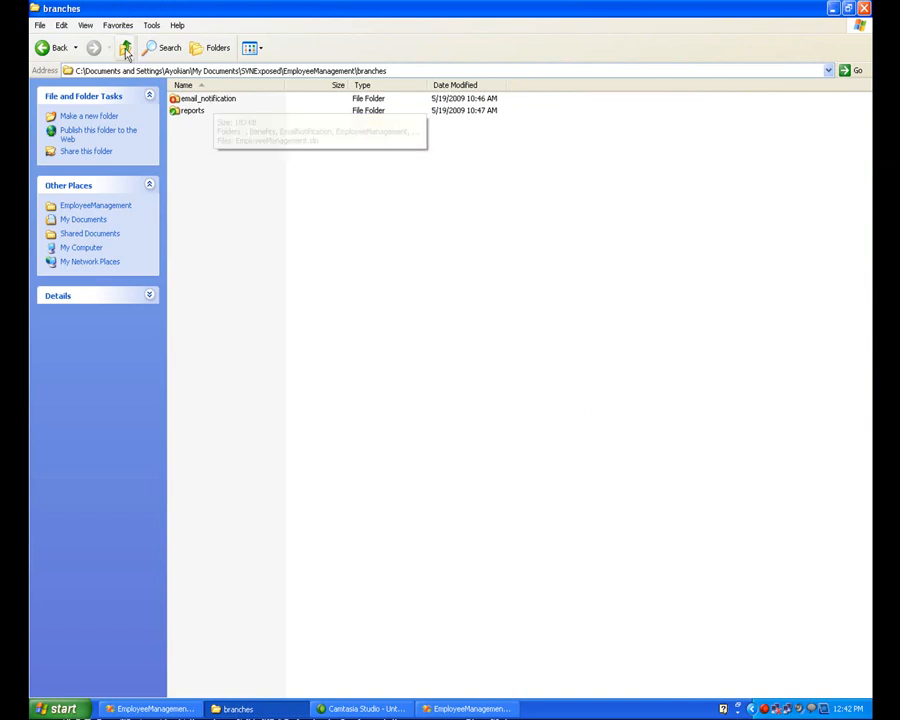
Go up from branches to the EmployeeManagement folder
click(124, 47)
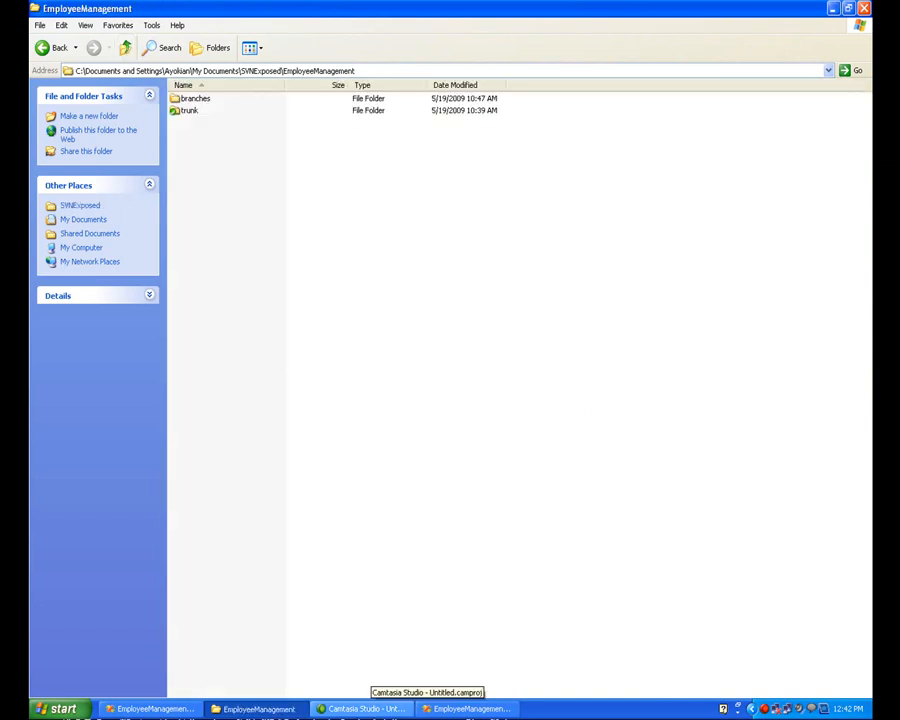